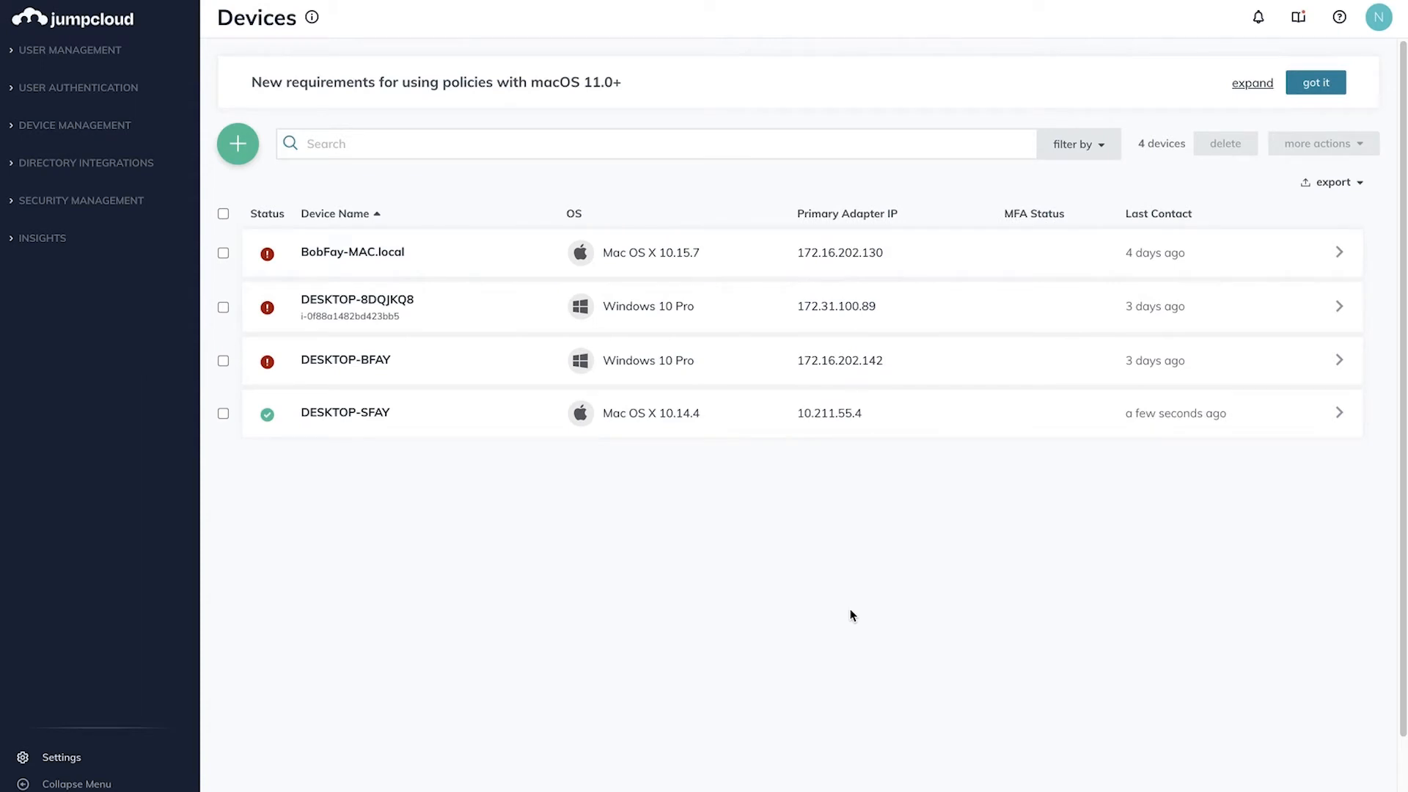
mouse_move(136, 131)
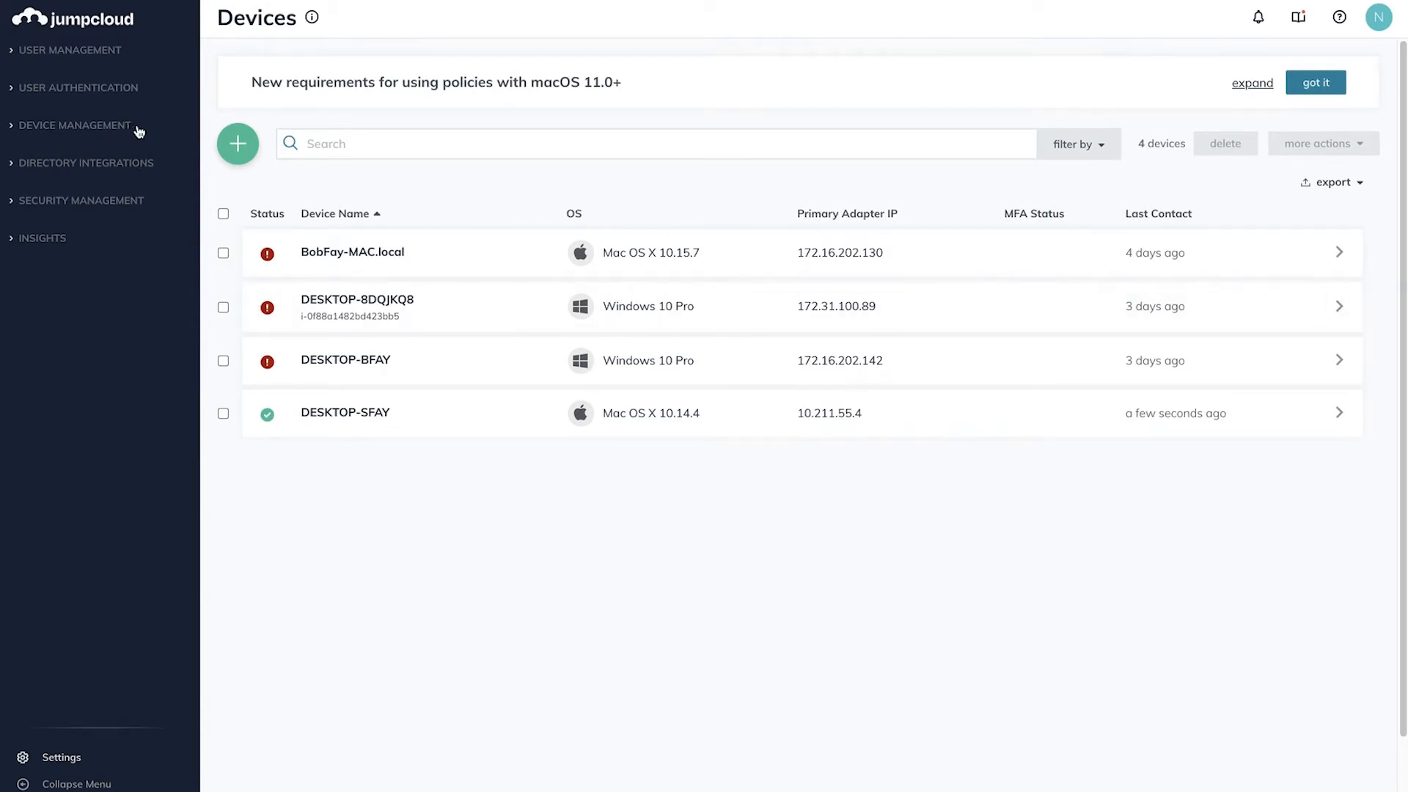
- Go to Device Management > Configurations (Policies), showing 43 configurations
left_click(76, 125)
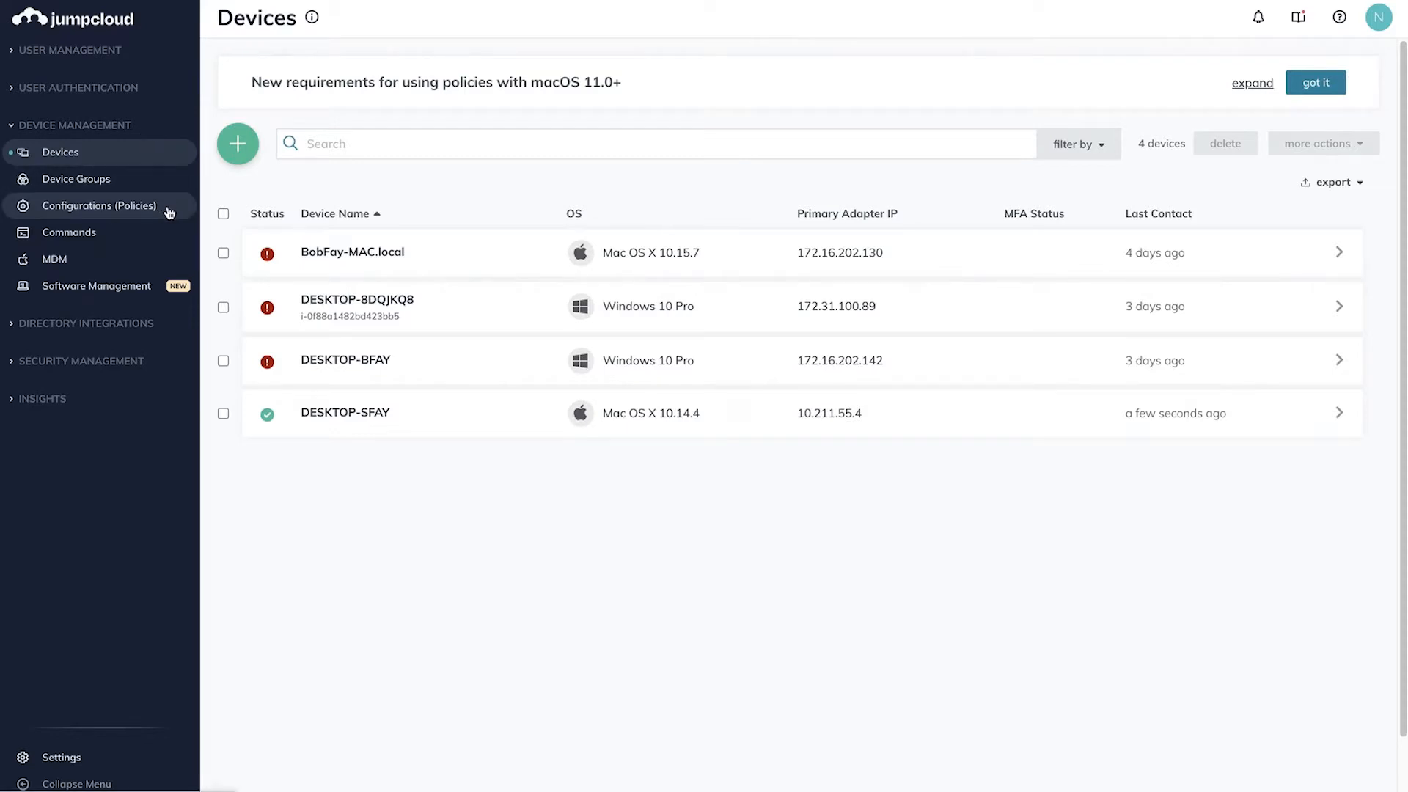
left_click(99, 205)
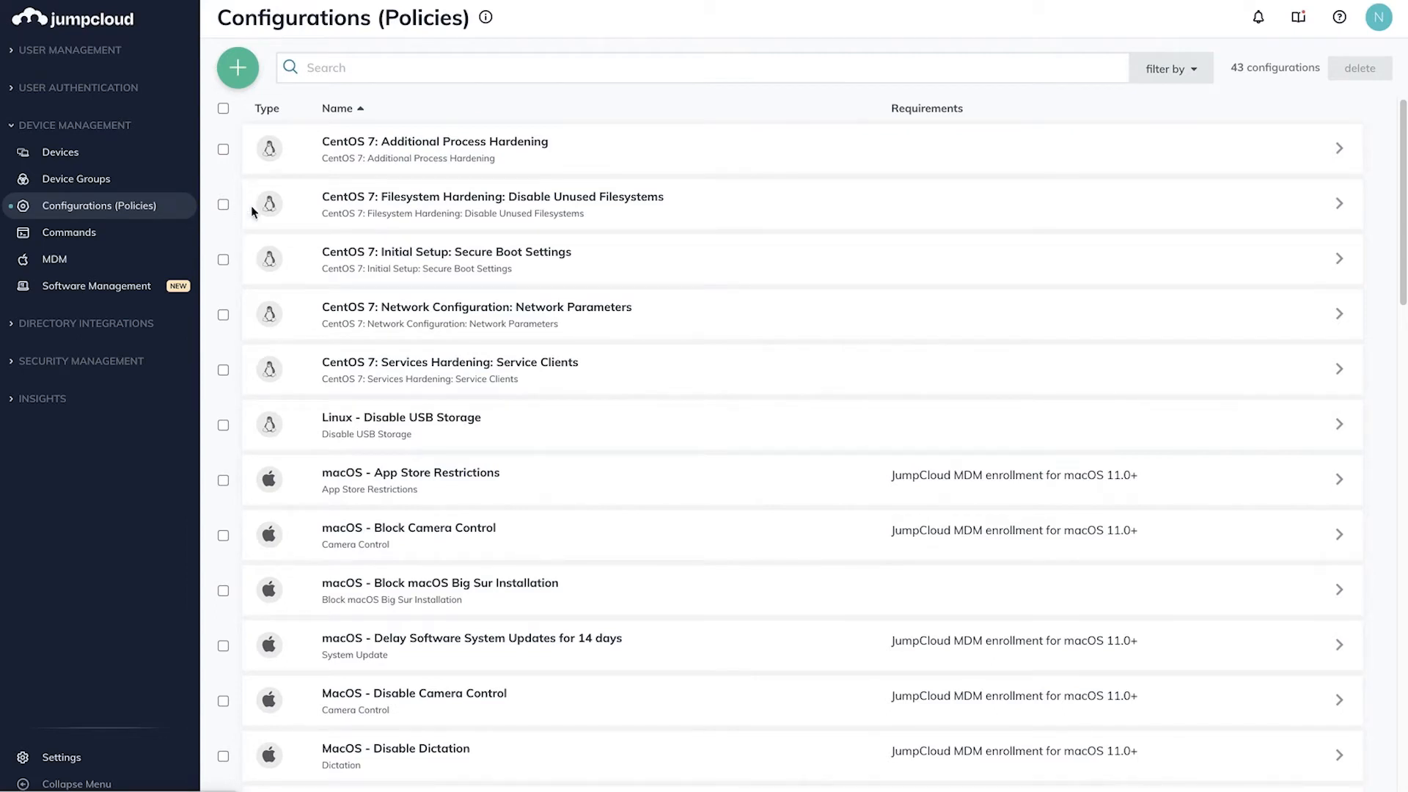
mouse_move(733, 289)
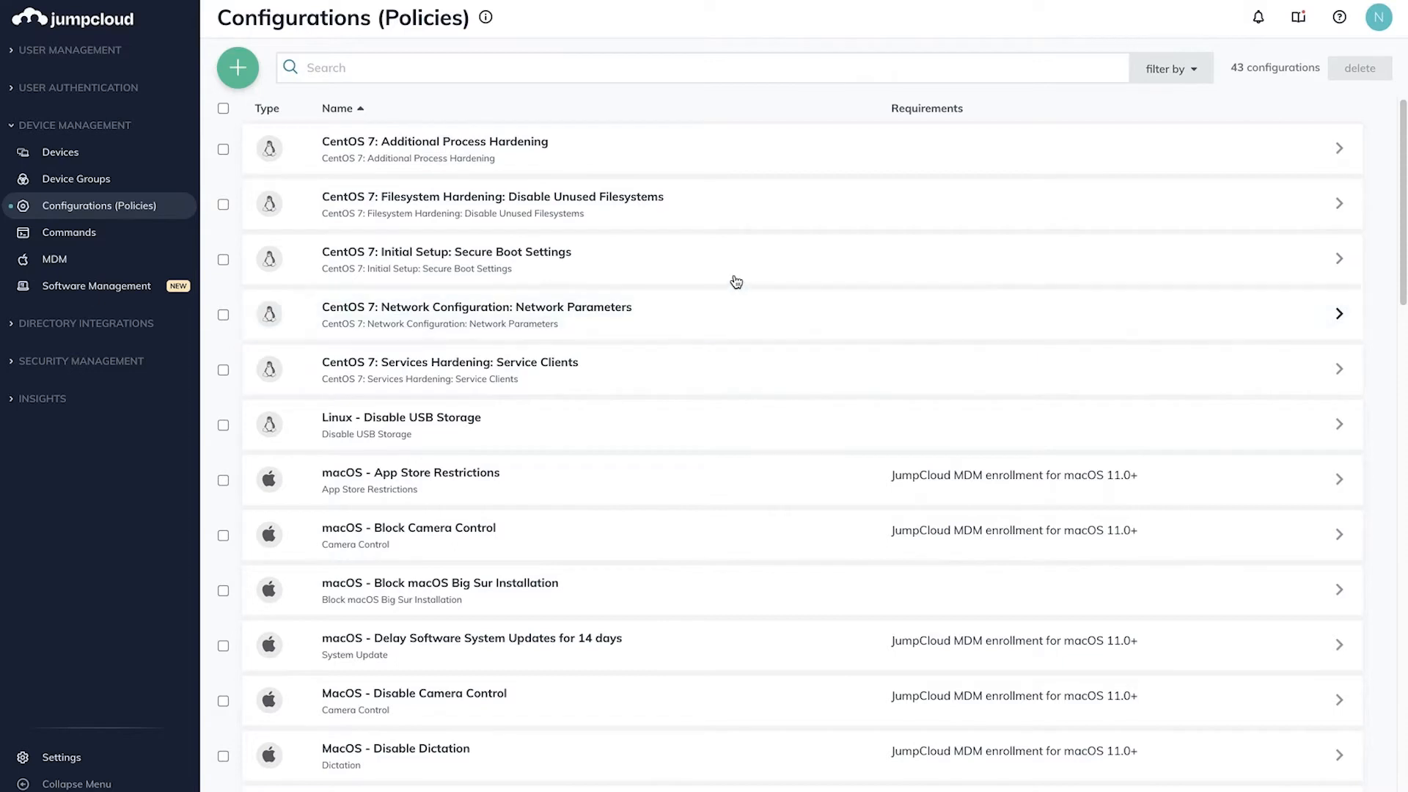
mouse_move(641, 111)
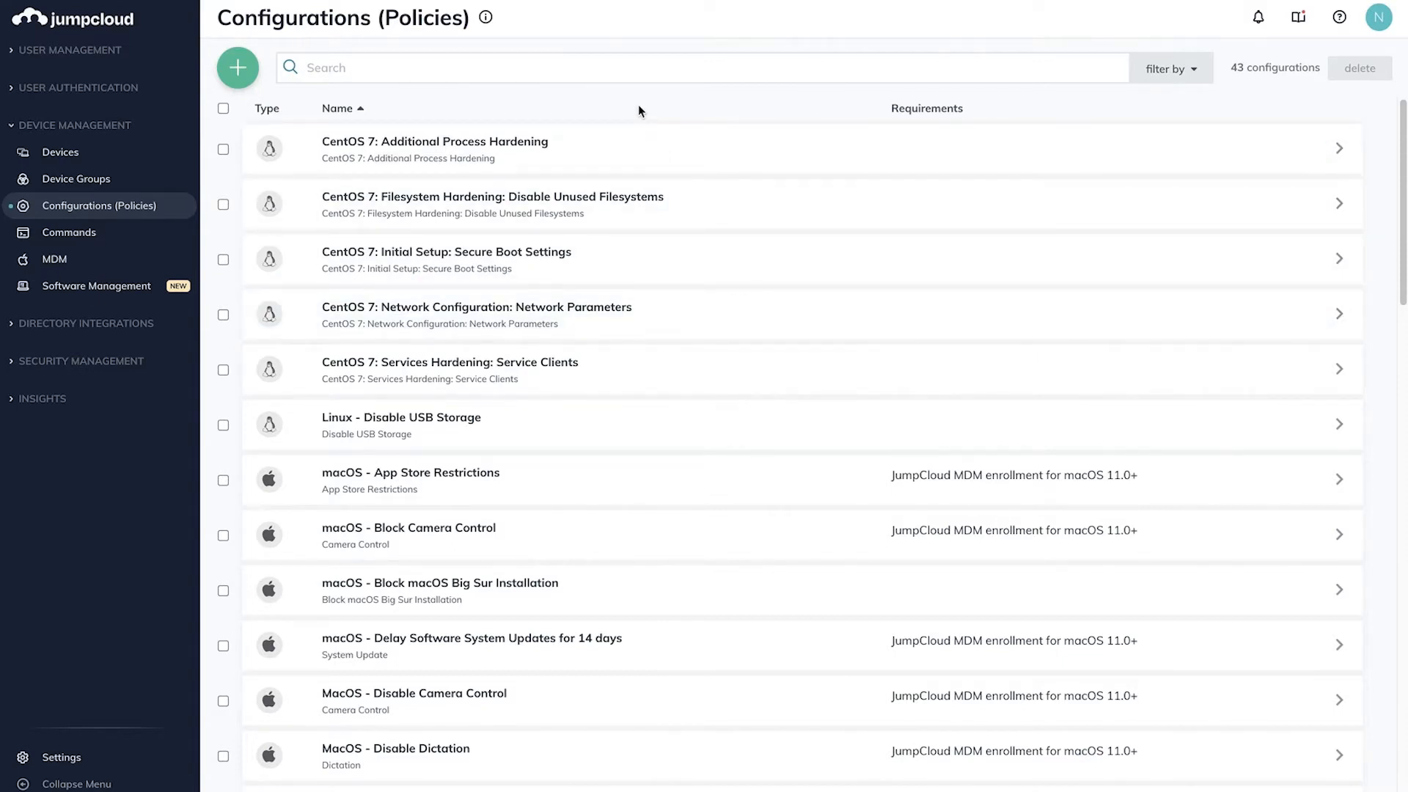
mouse_move(316, 96)
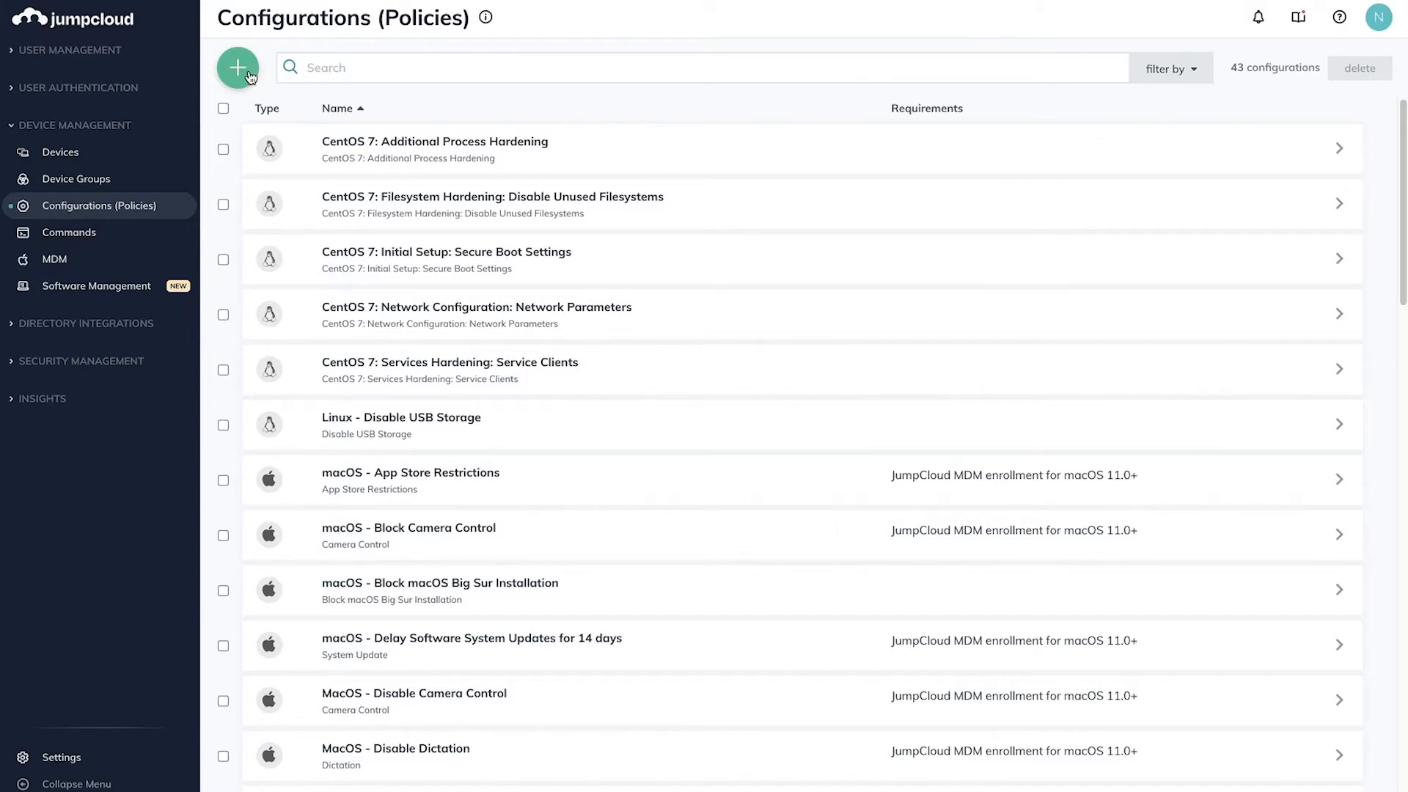
- Start a new configuration and filter Mac policies by 'lock'
left_click(238, 68)
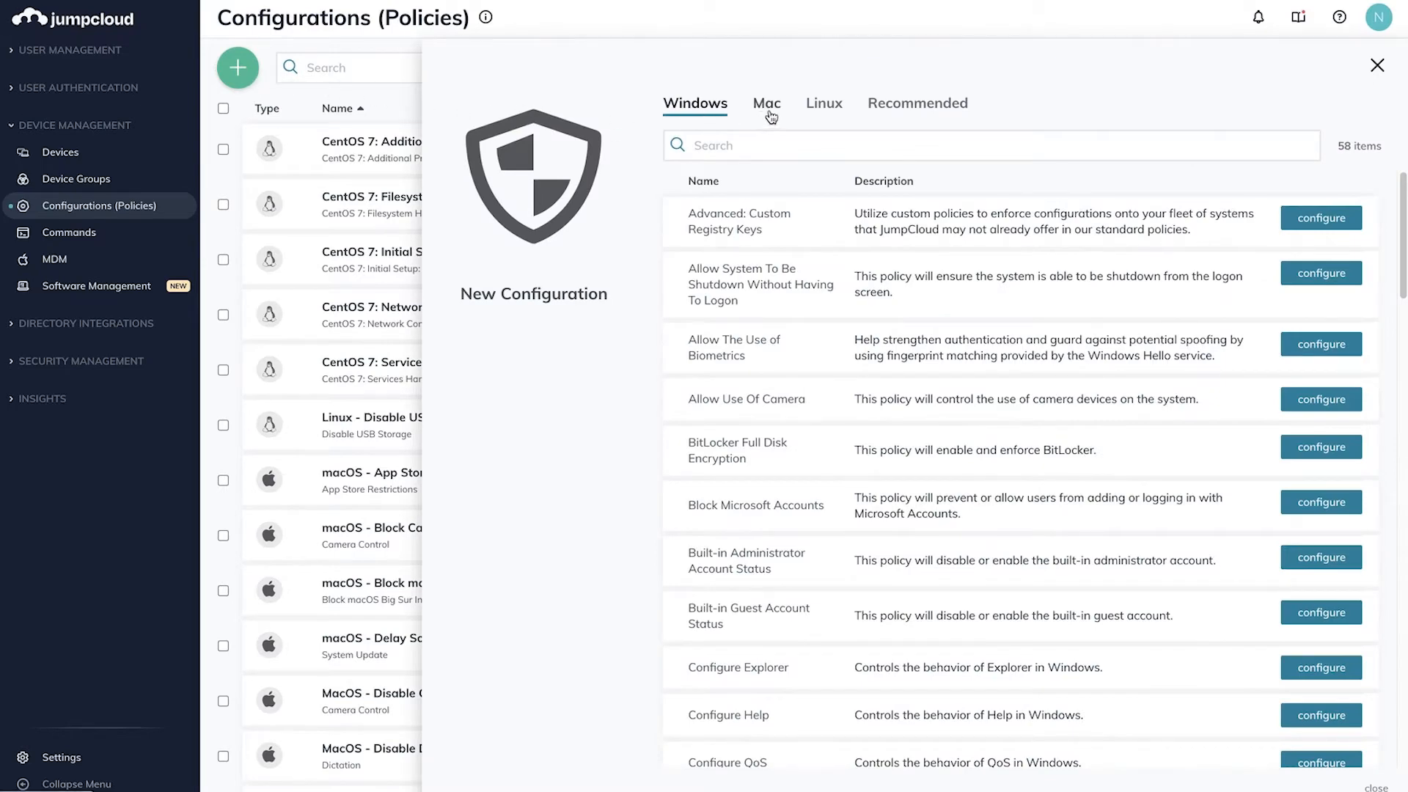
left_click(766, 102)
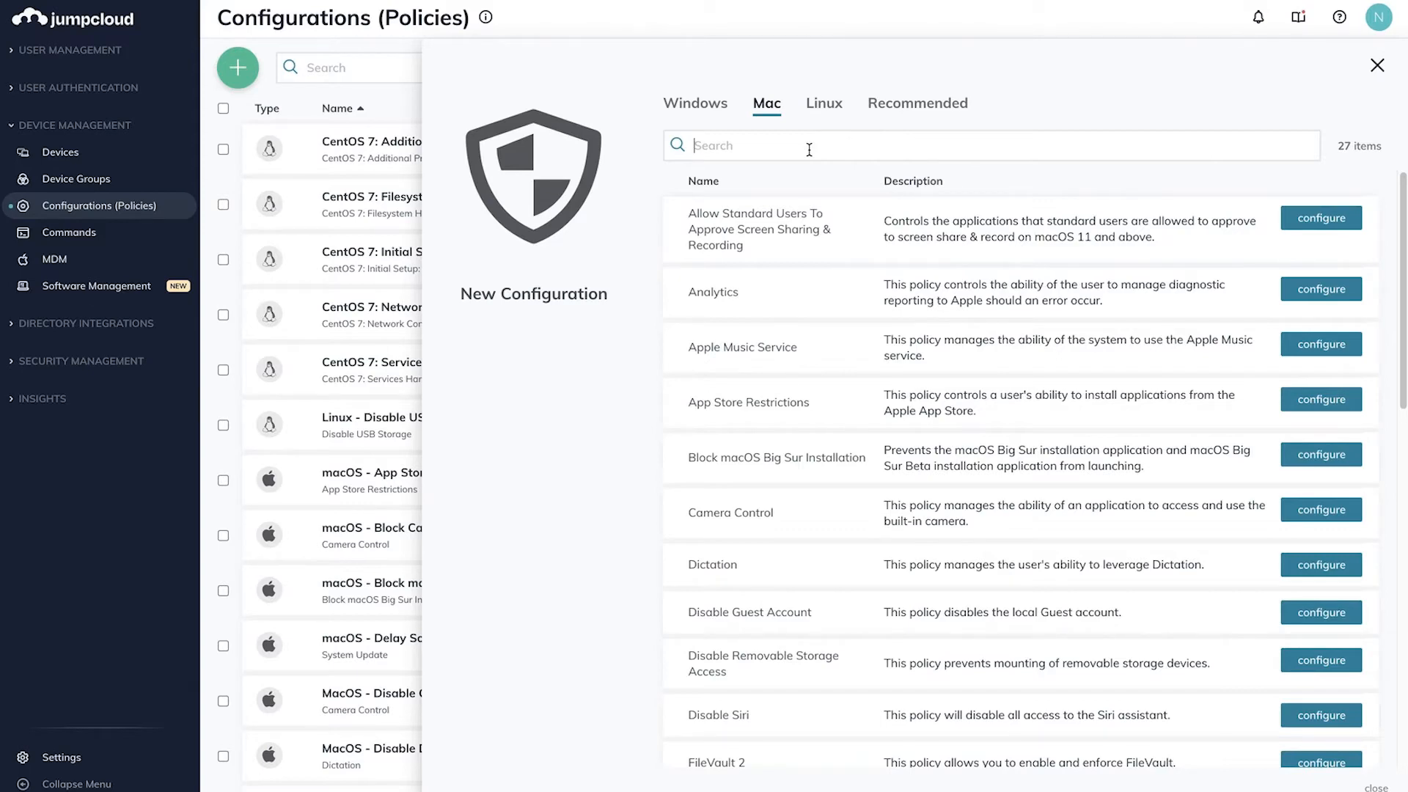
type("lock")
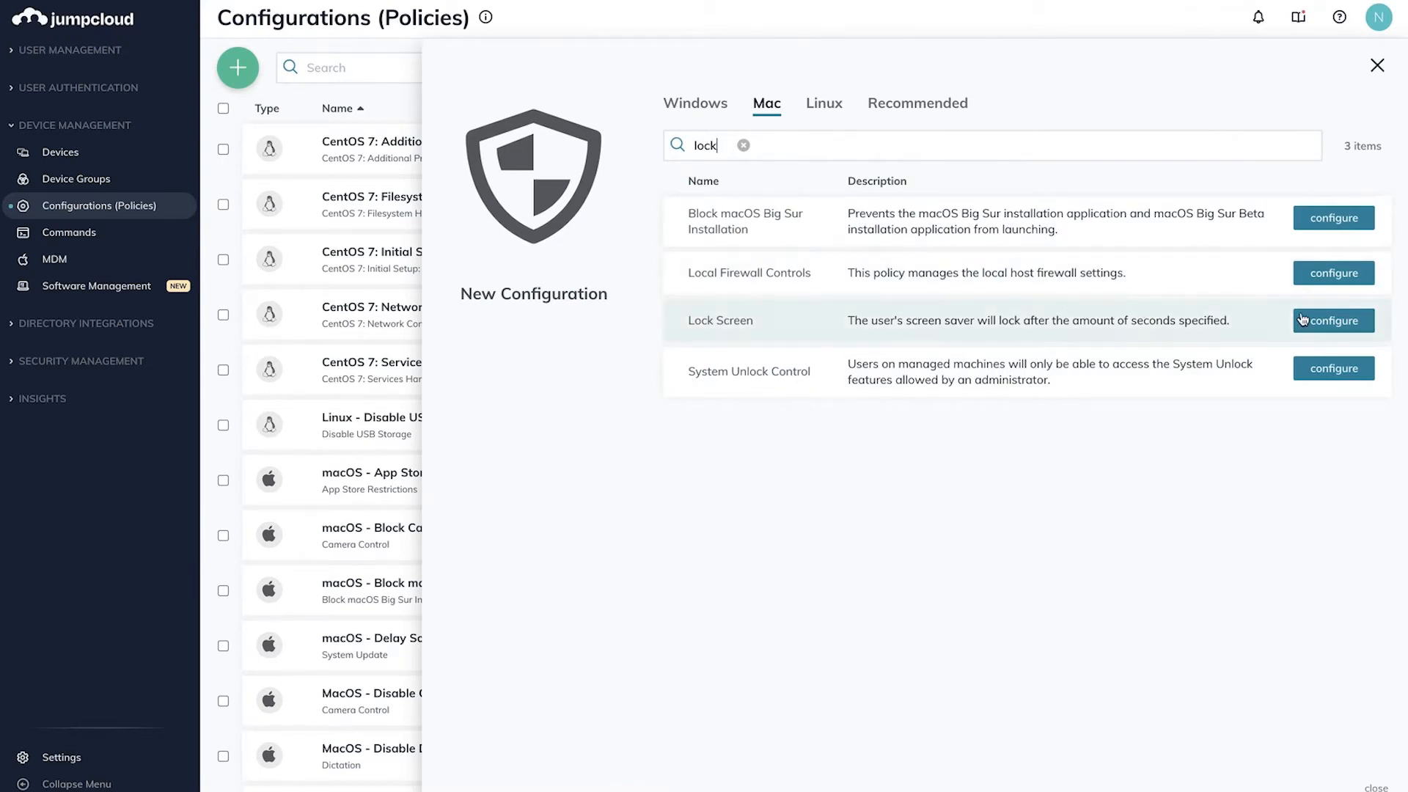
- Configure the Mac Lock Screen policy with a 30-second timeout and view its device groups
left_click(1333, 321)
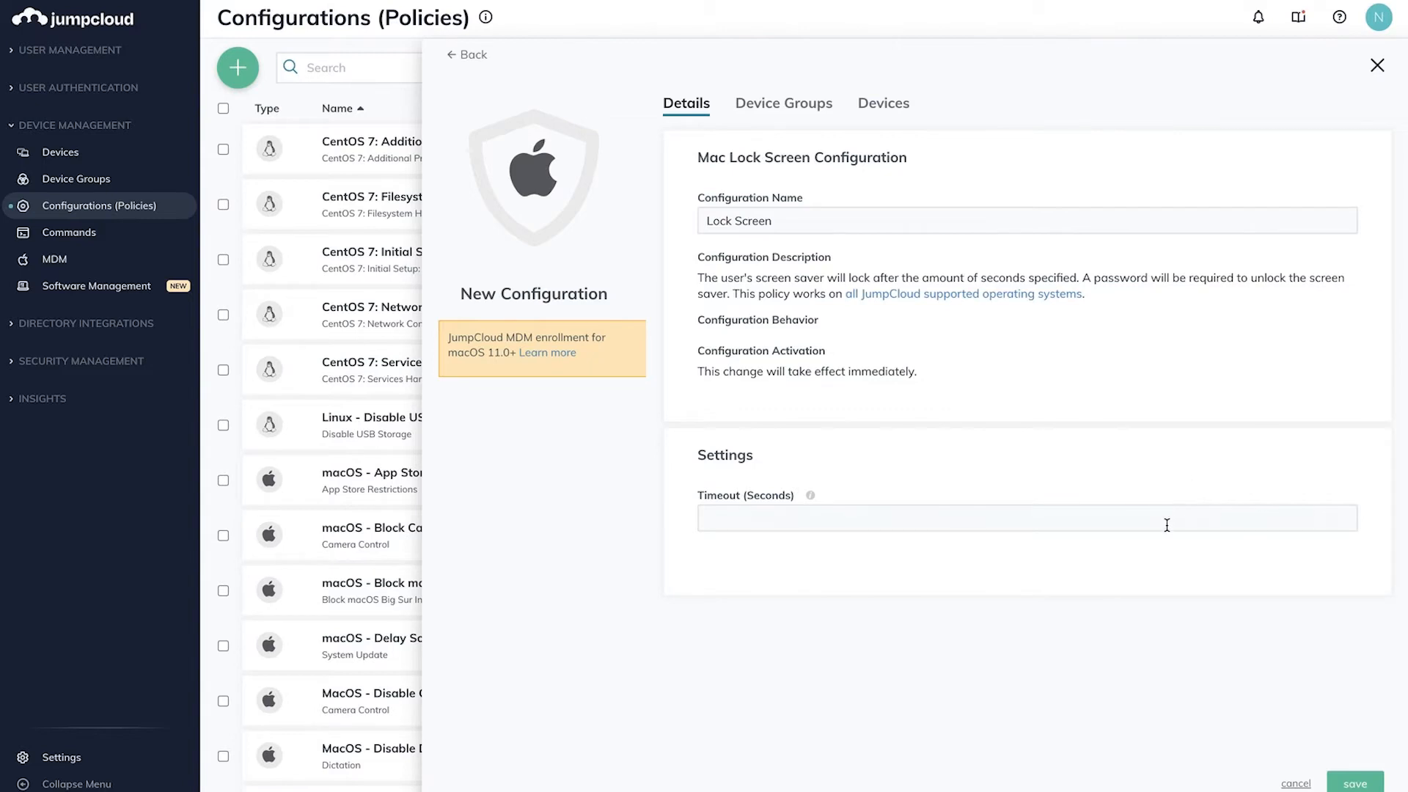
type("30")
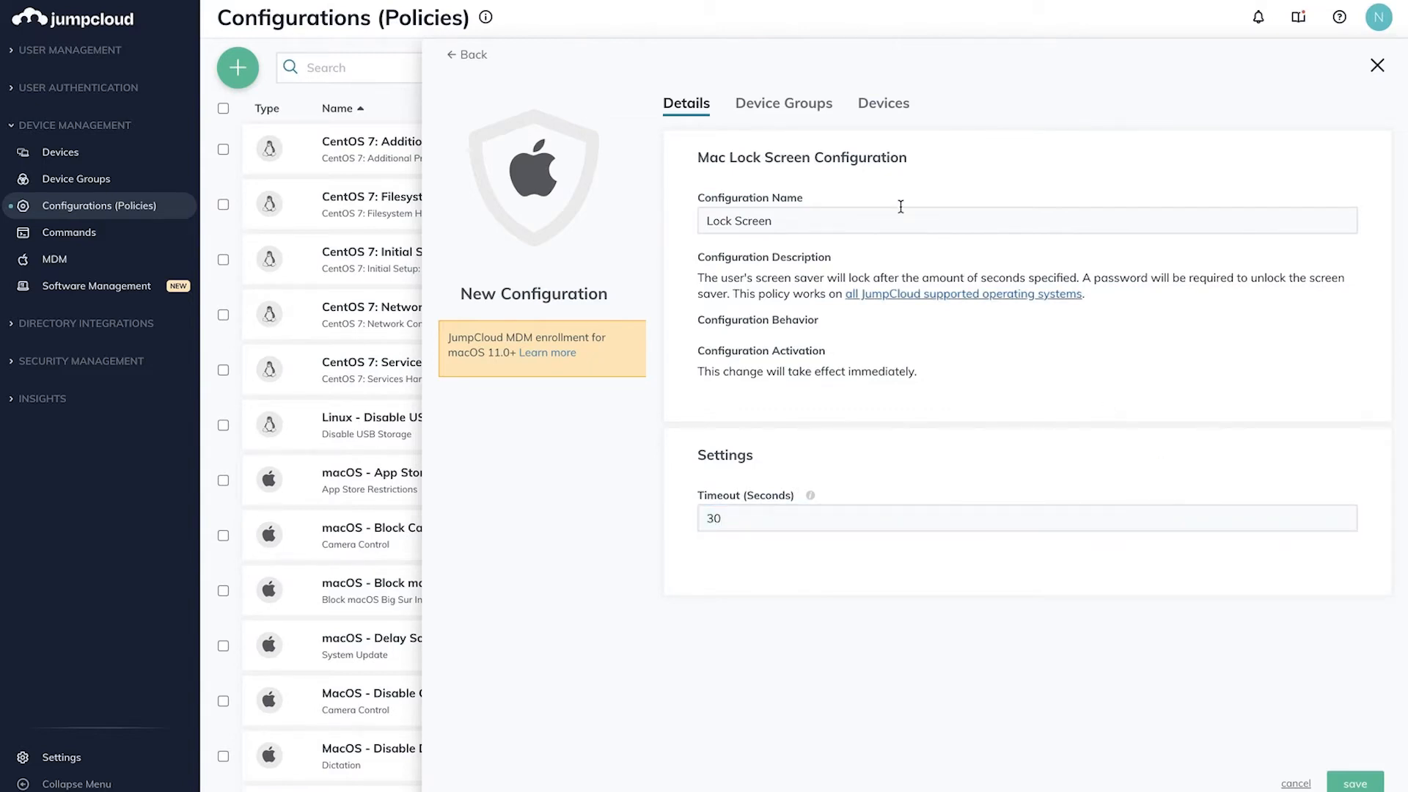
mouse_move(817, 123)
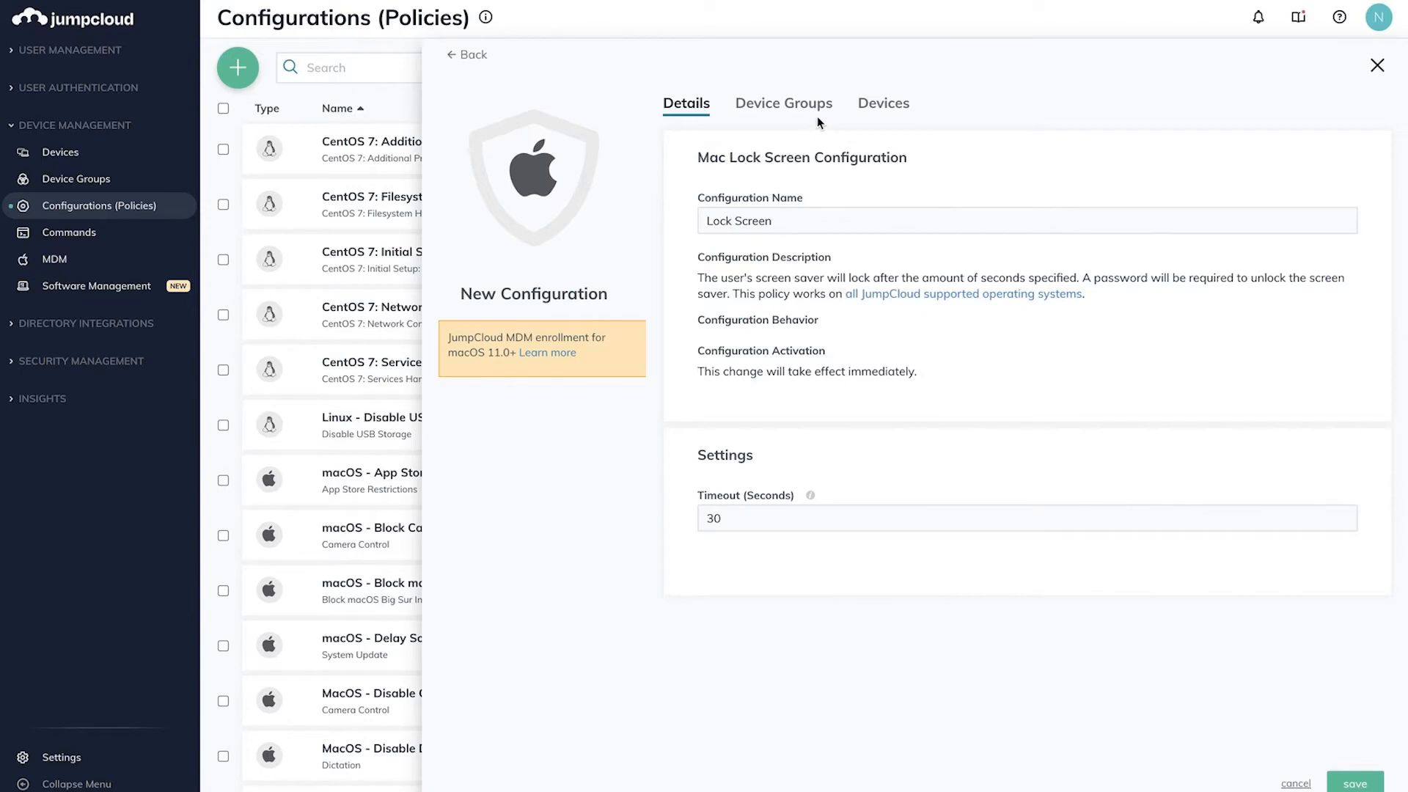
mouse_move(727, 120)
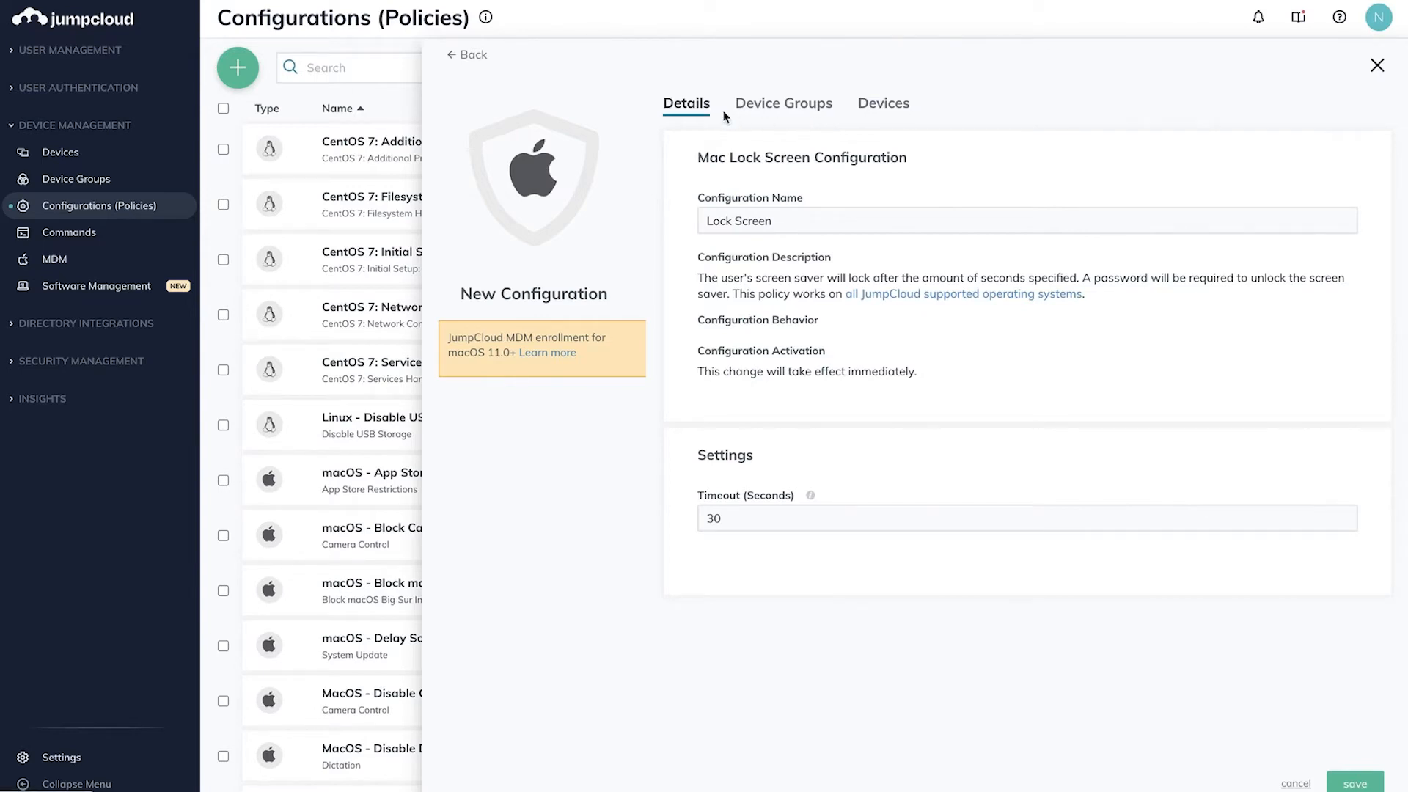
left_click(783, 103)
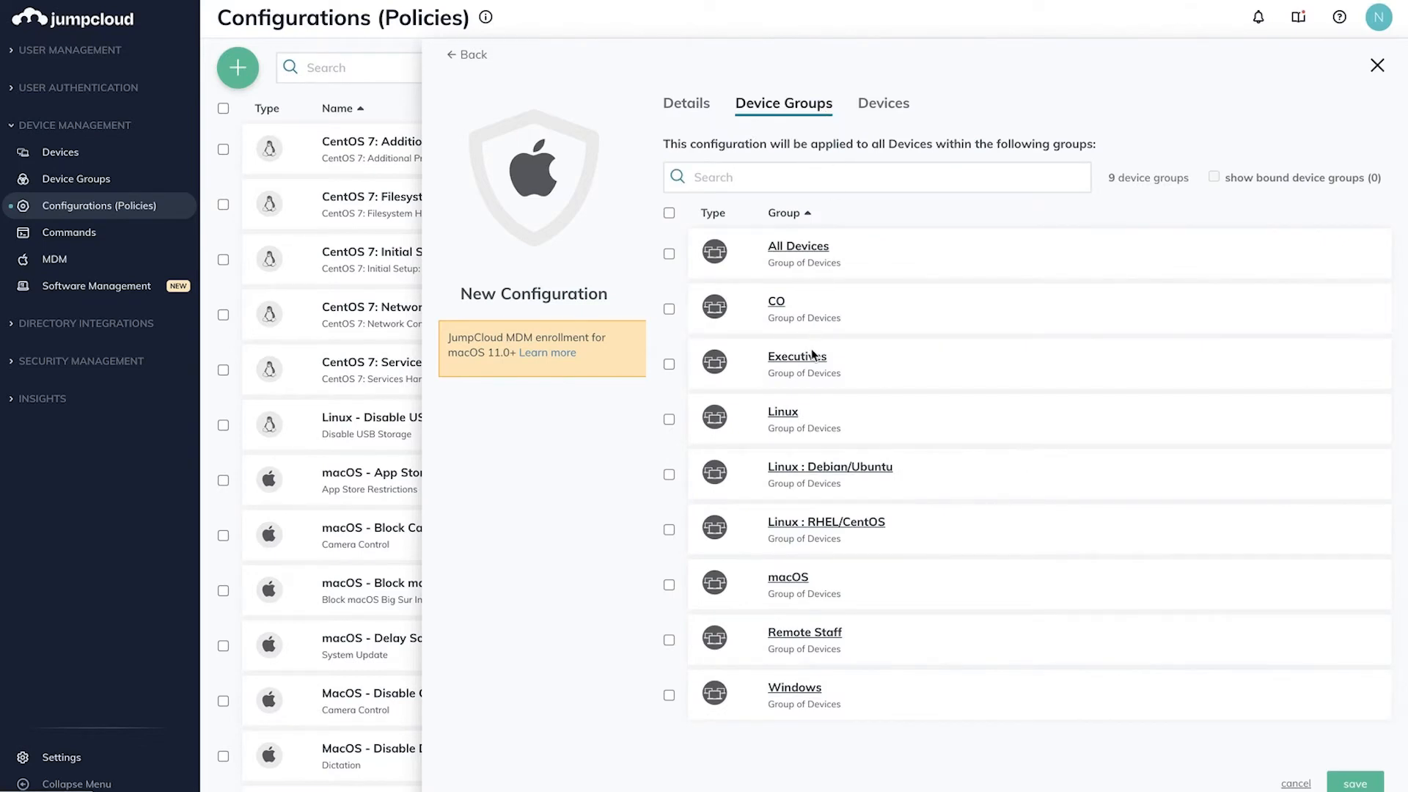
- Bind the Lock Screen policy to the macOS group, save, and confirm
left_click(669, 587)
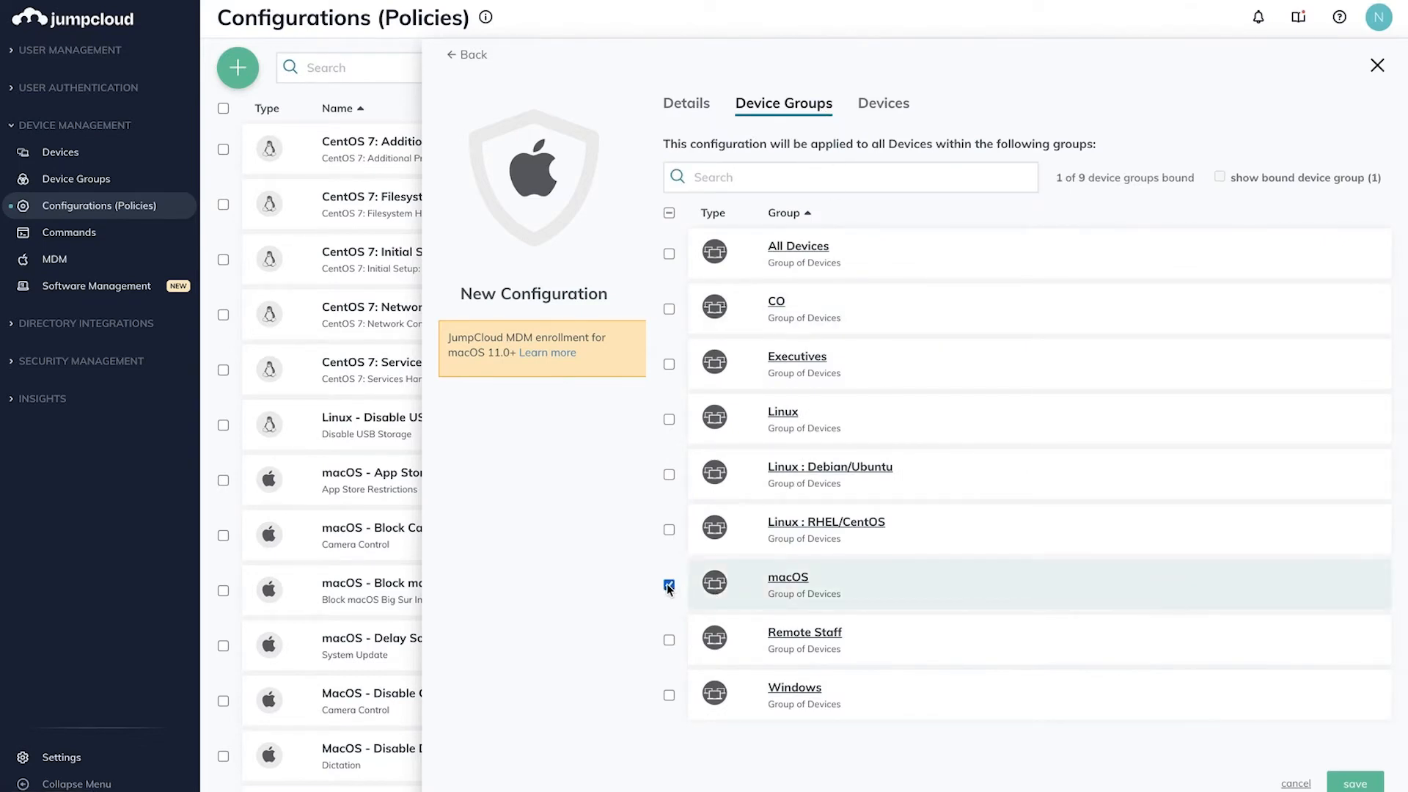
left_click(669, 585)
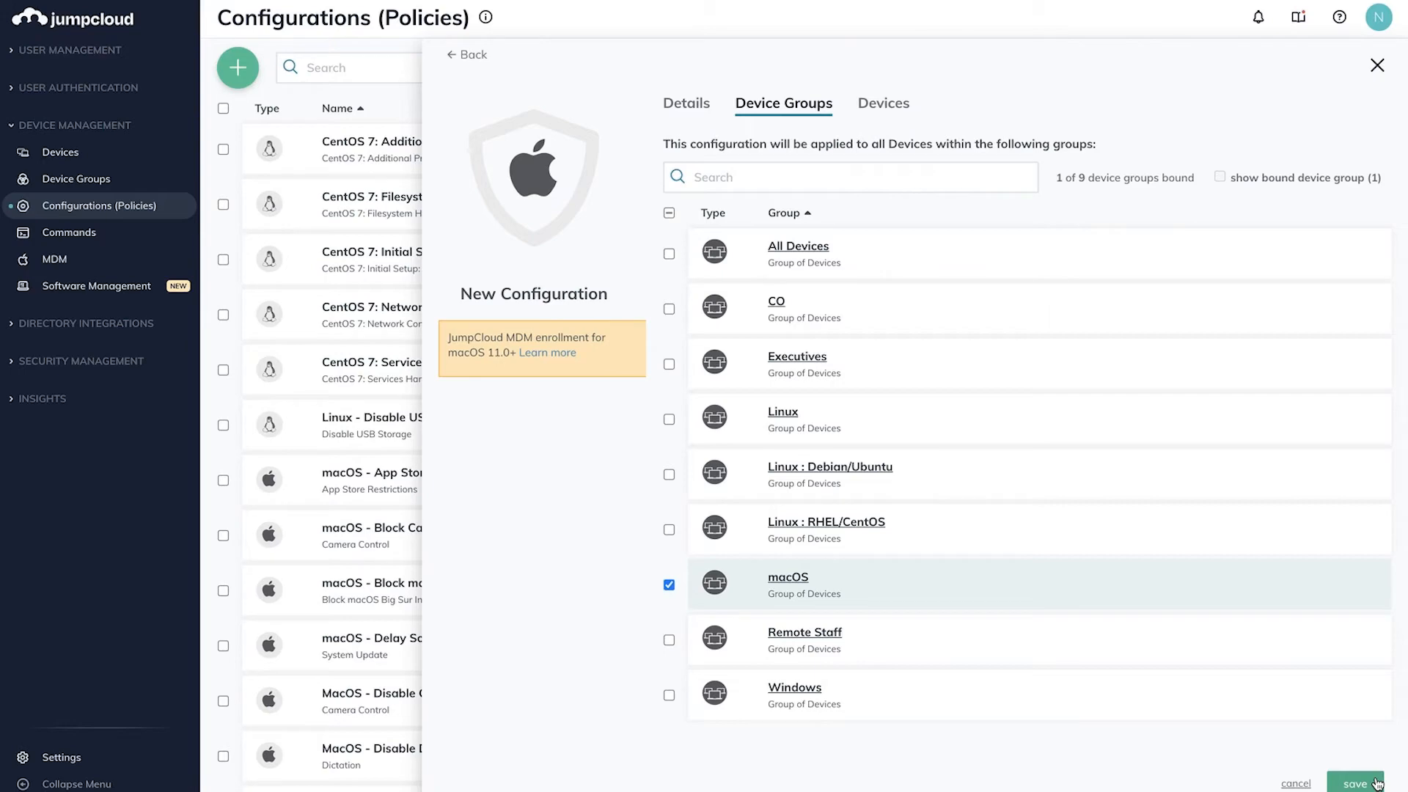
left_click(1356, 783)
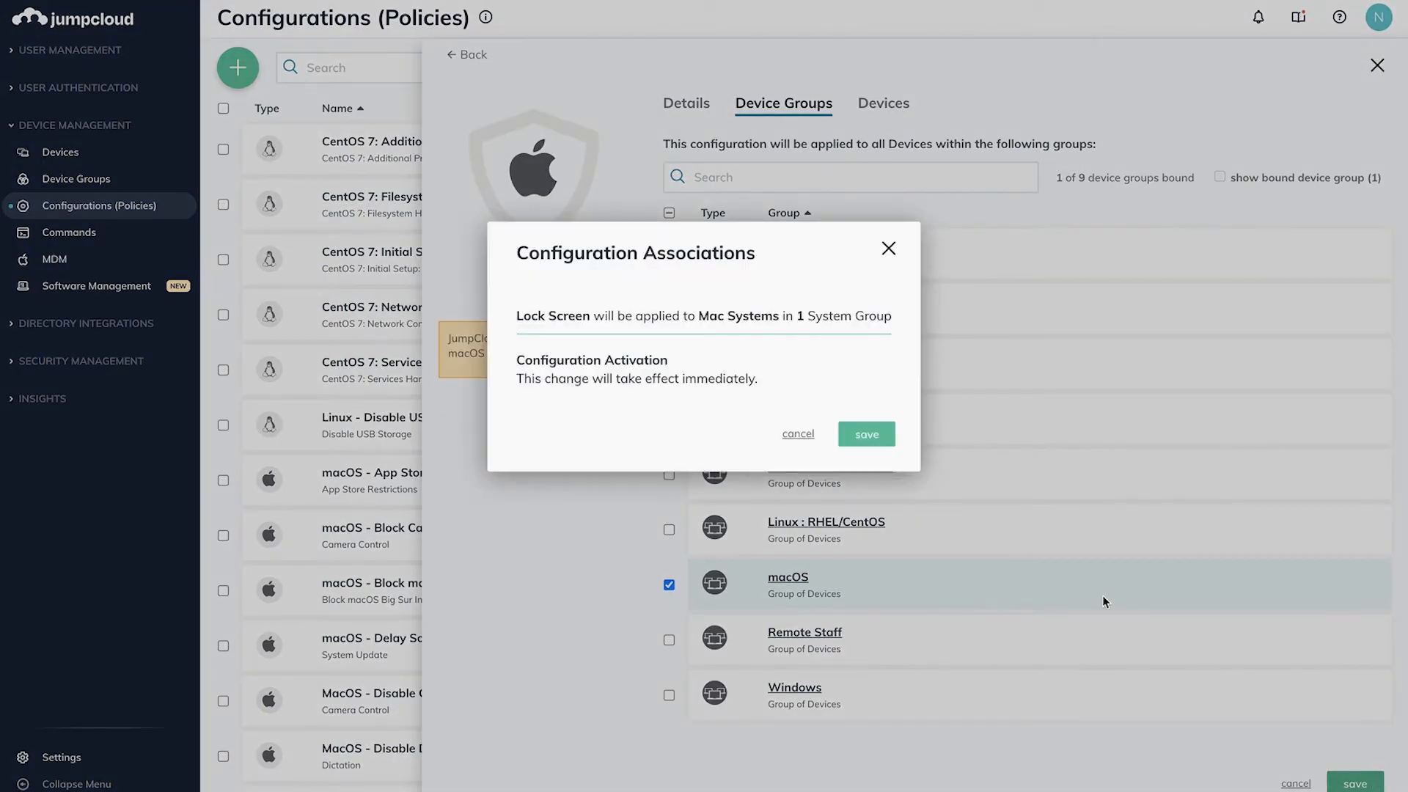
left_click(864, 433)
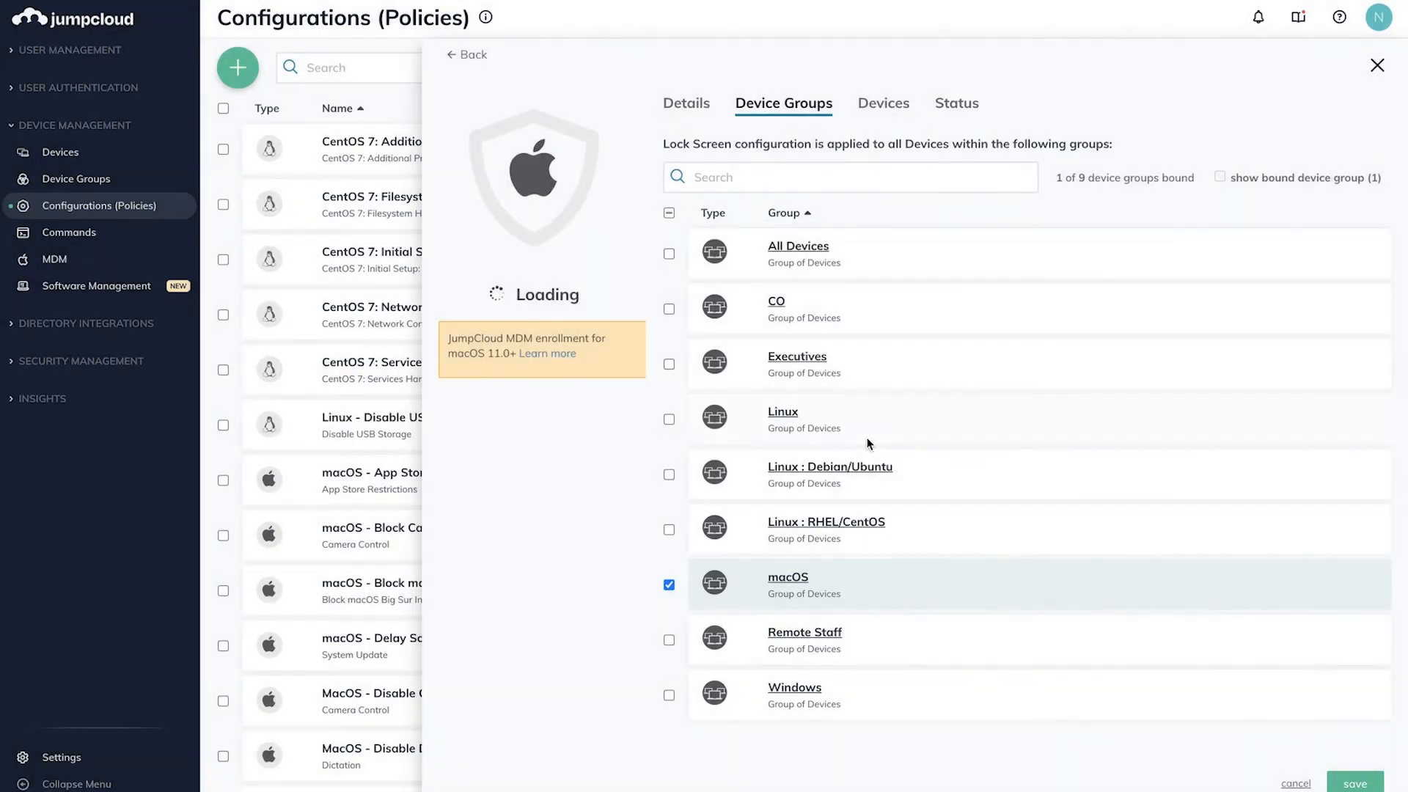
left_click(1354, 783)
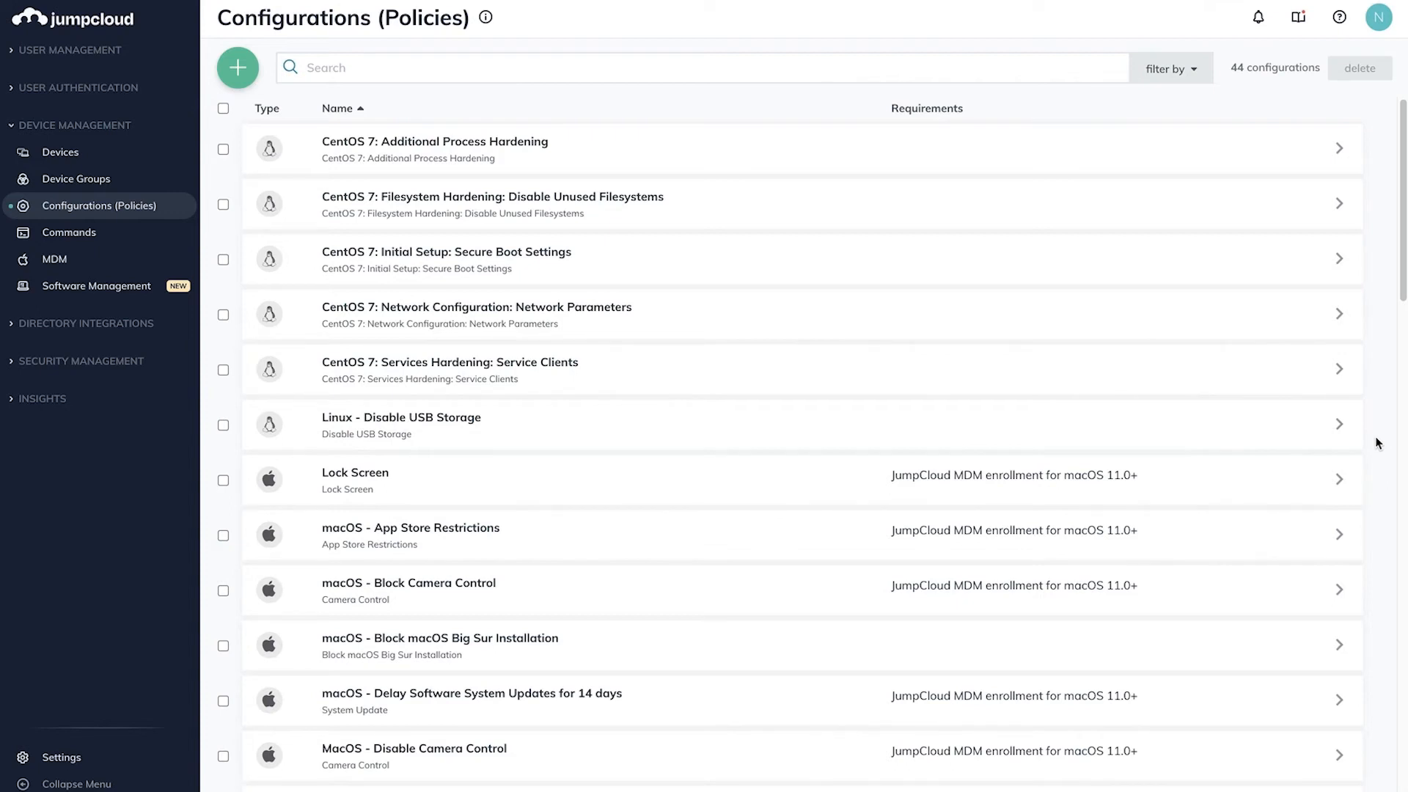
mouse_move(932, 140)
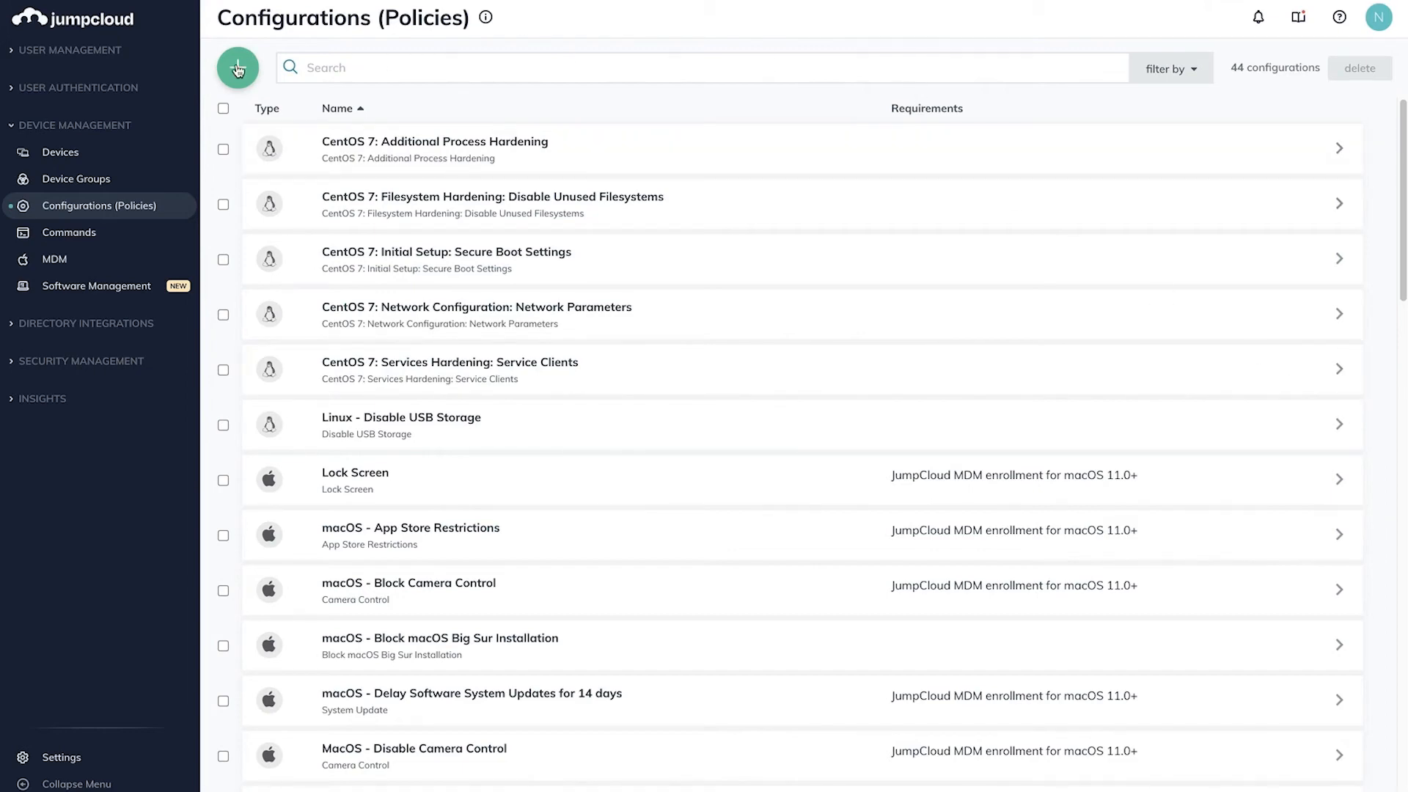
- Start a new Mac configuration, search 'fil', and configure FileVault 2
left_click(237, 68)
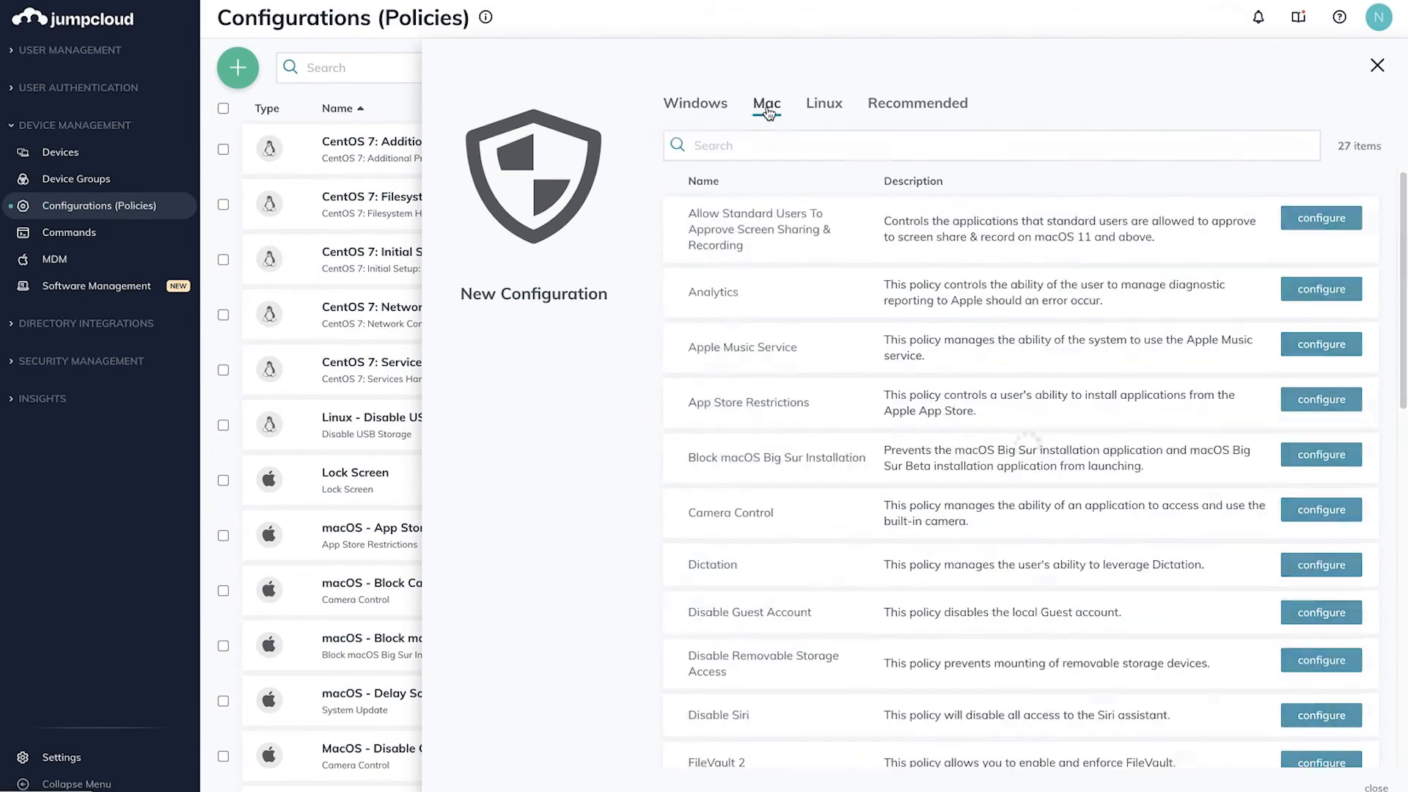
type("filevaul")
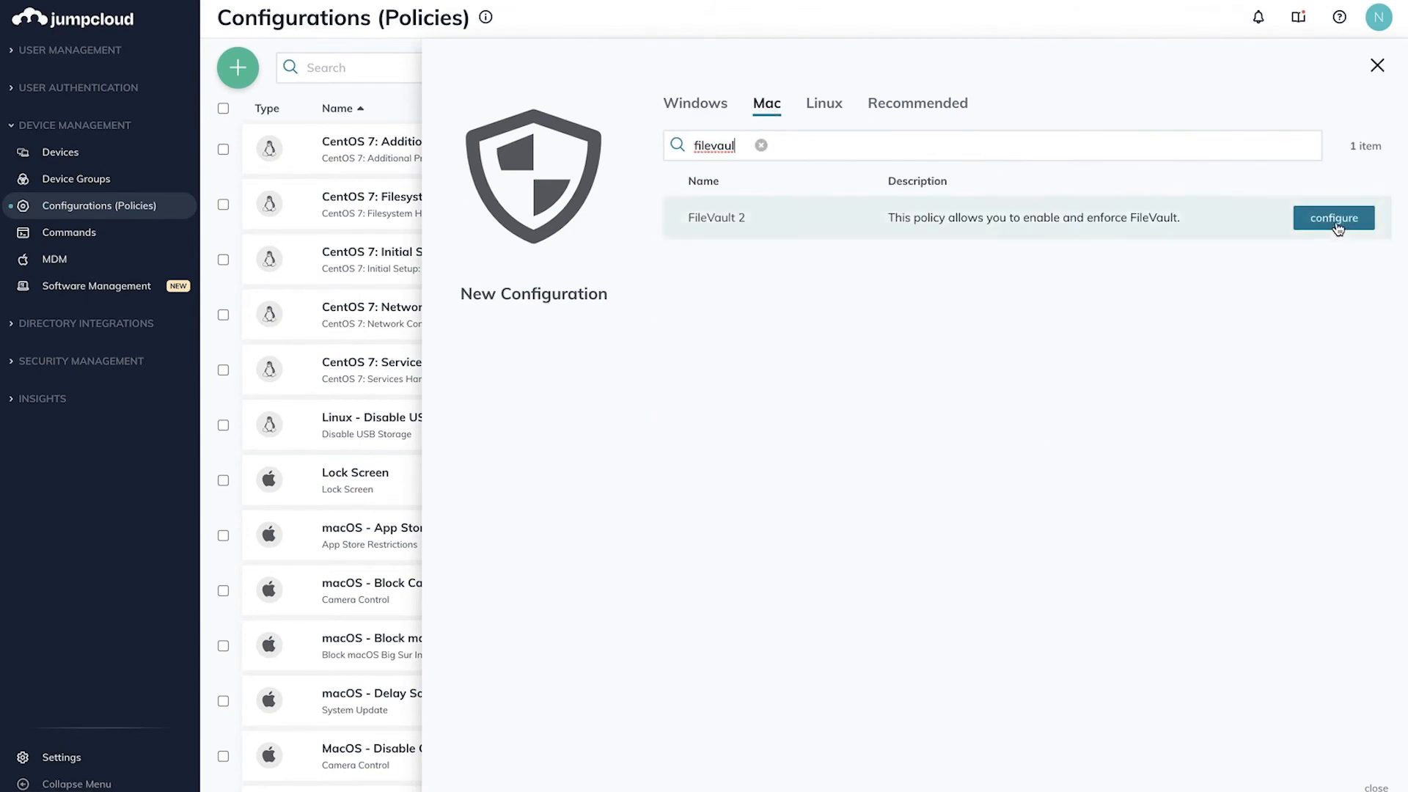
left_click(1333, 217)
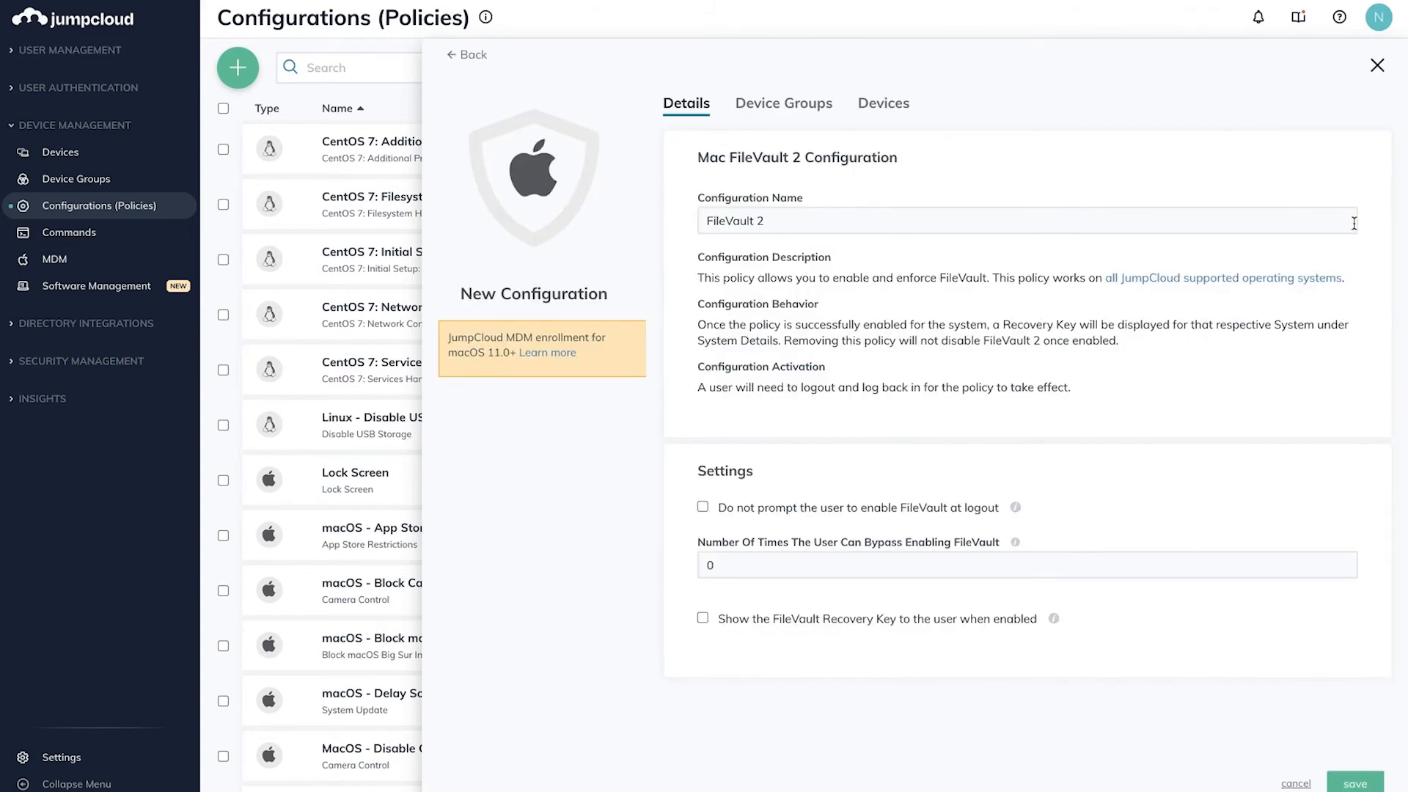
- Tick the macOS device group for FileVault 2, save, and confirm the association
left_click(783, 103)
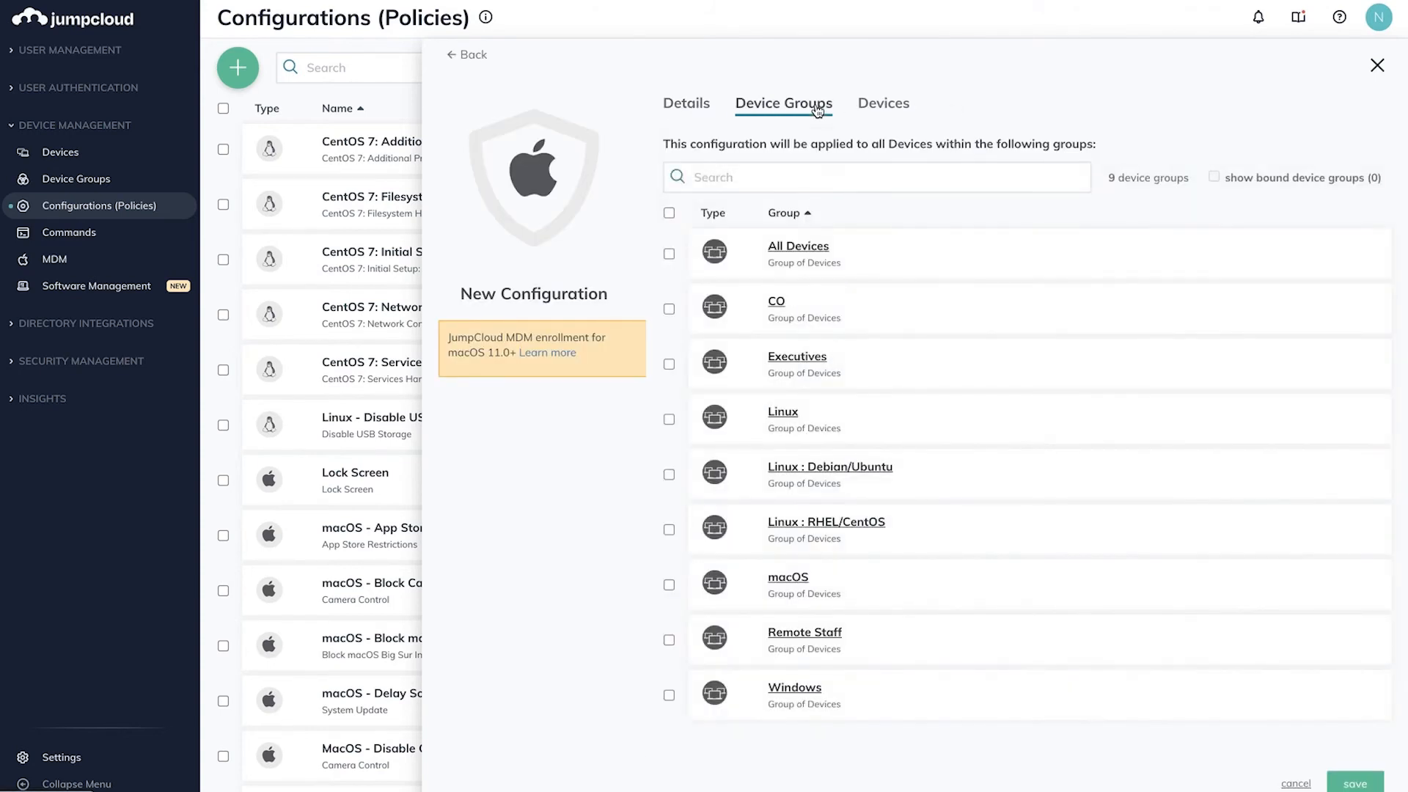
left_click(669, 585)
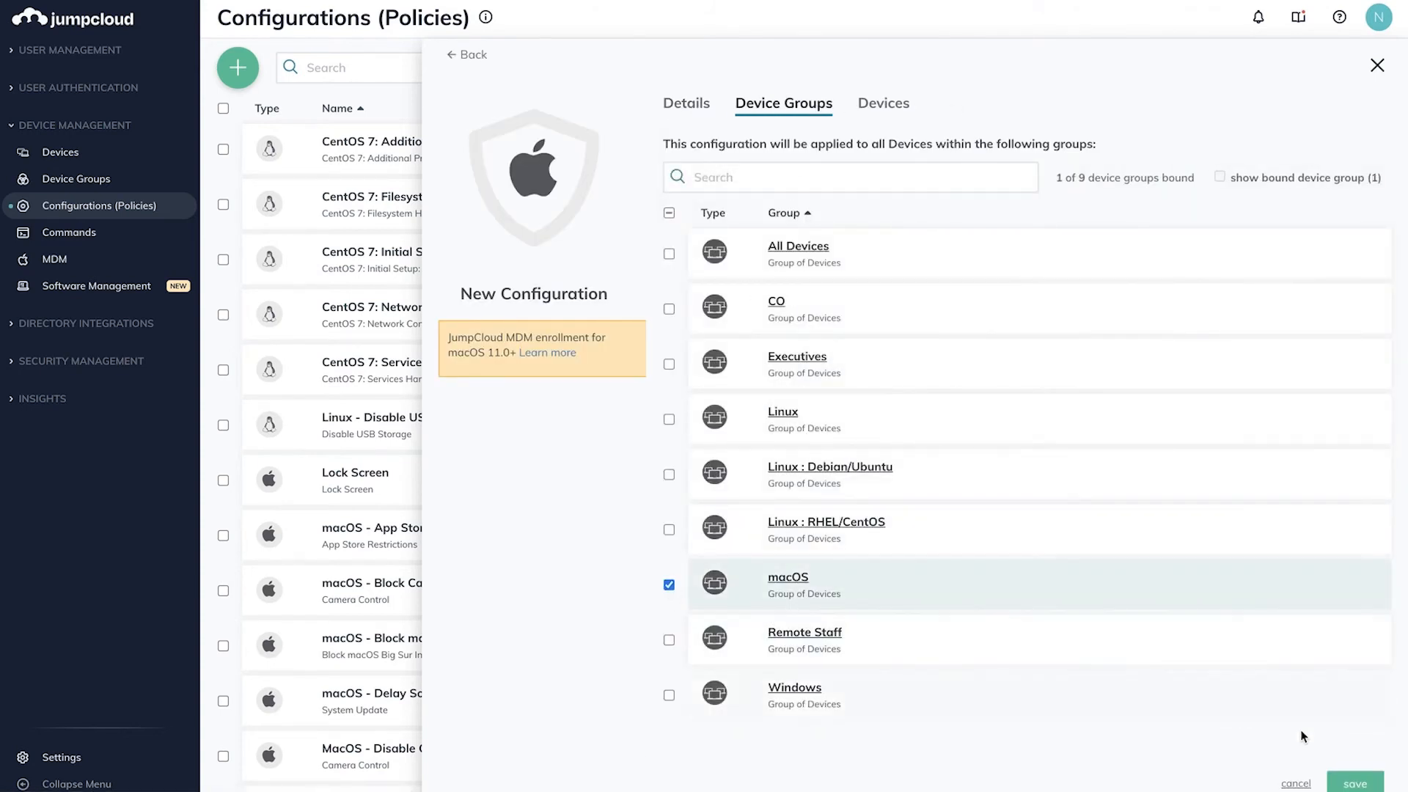
left_click(1355, 783)
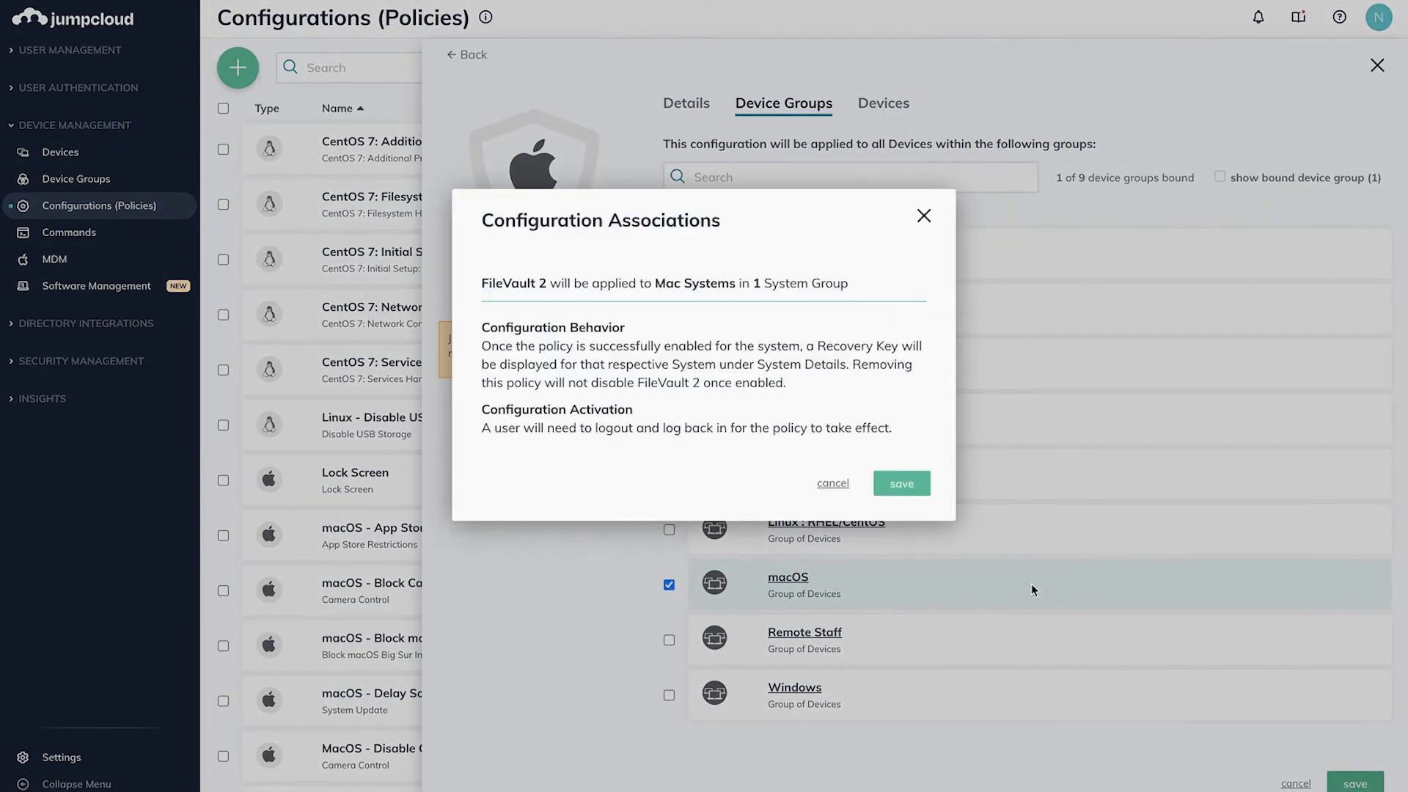
left_click(901, 483)
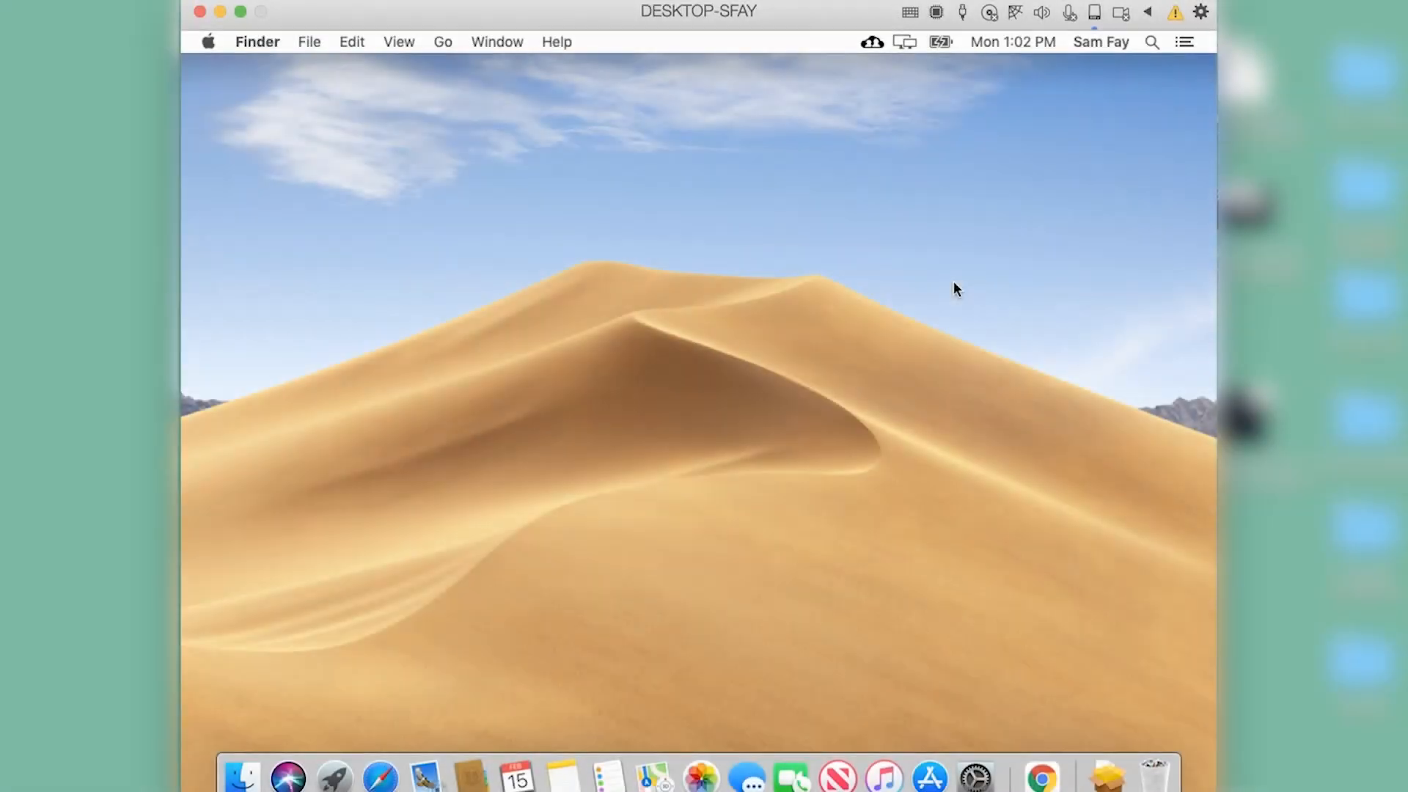
- Log out of the Mac from the Apple menu and sign back in
left_click(208, 41)
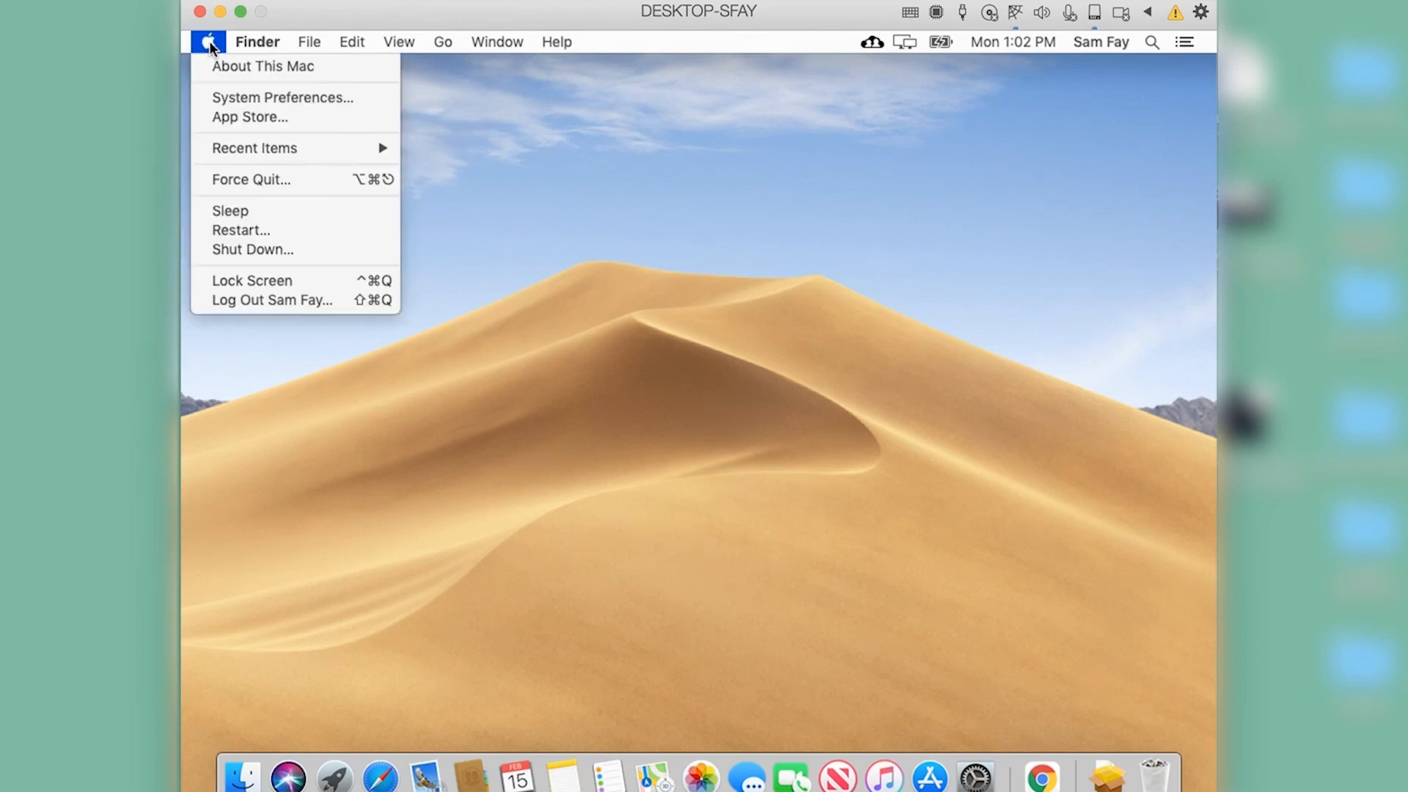
mouse_move(252, 248)
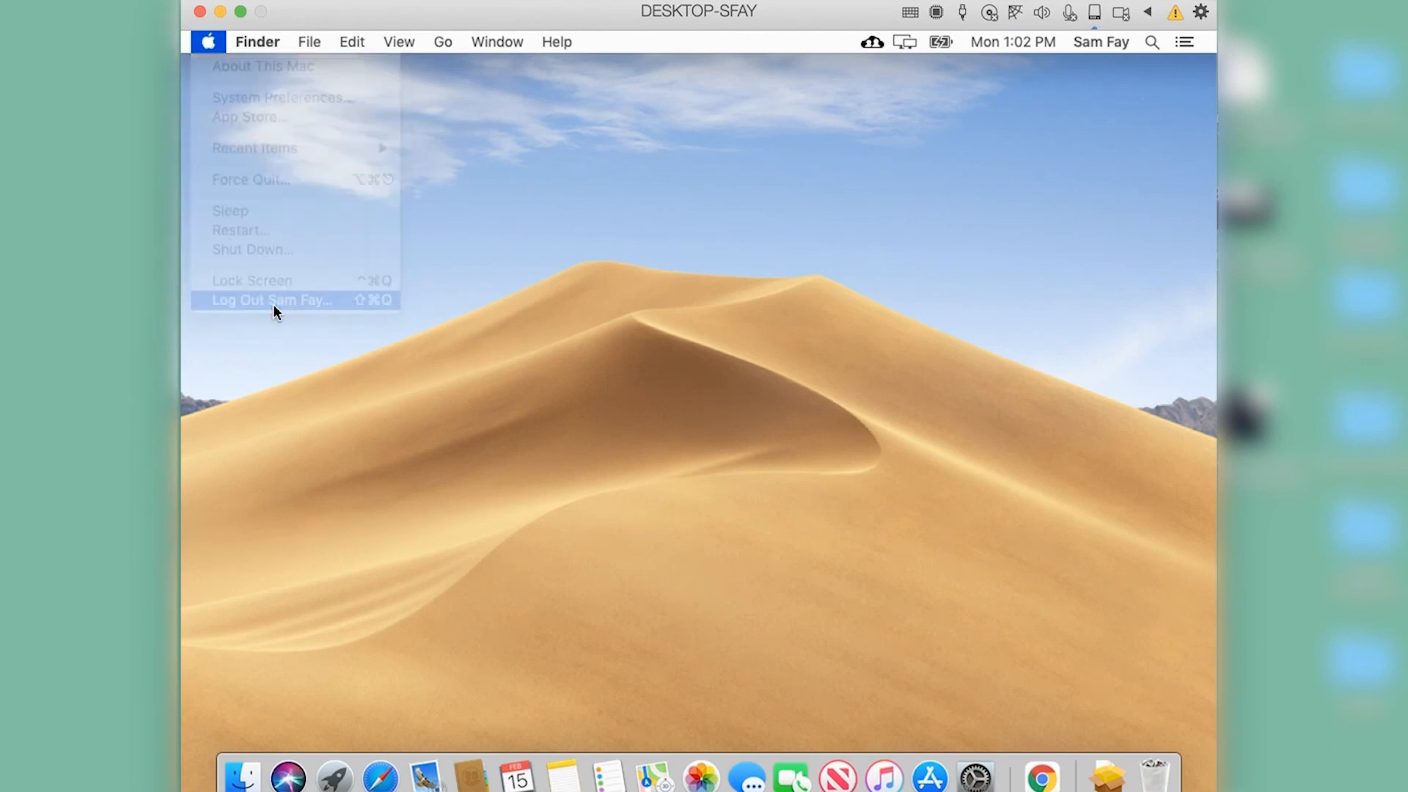
left_click(271, 299)
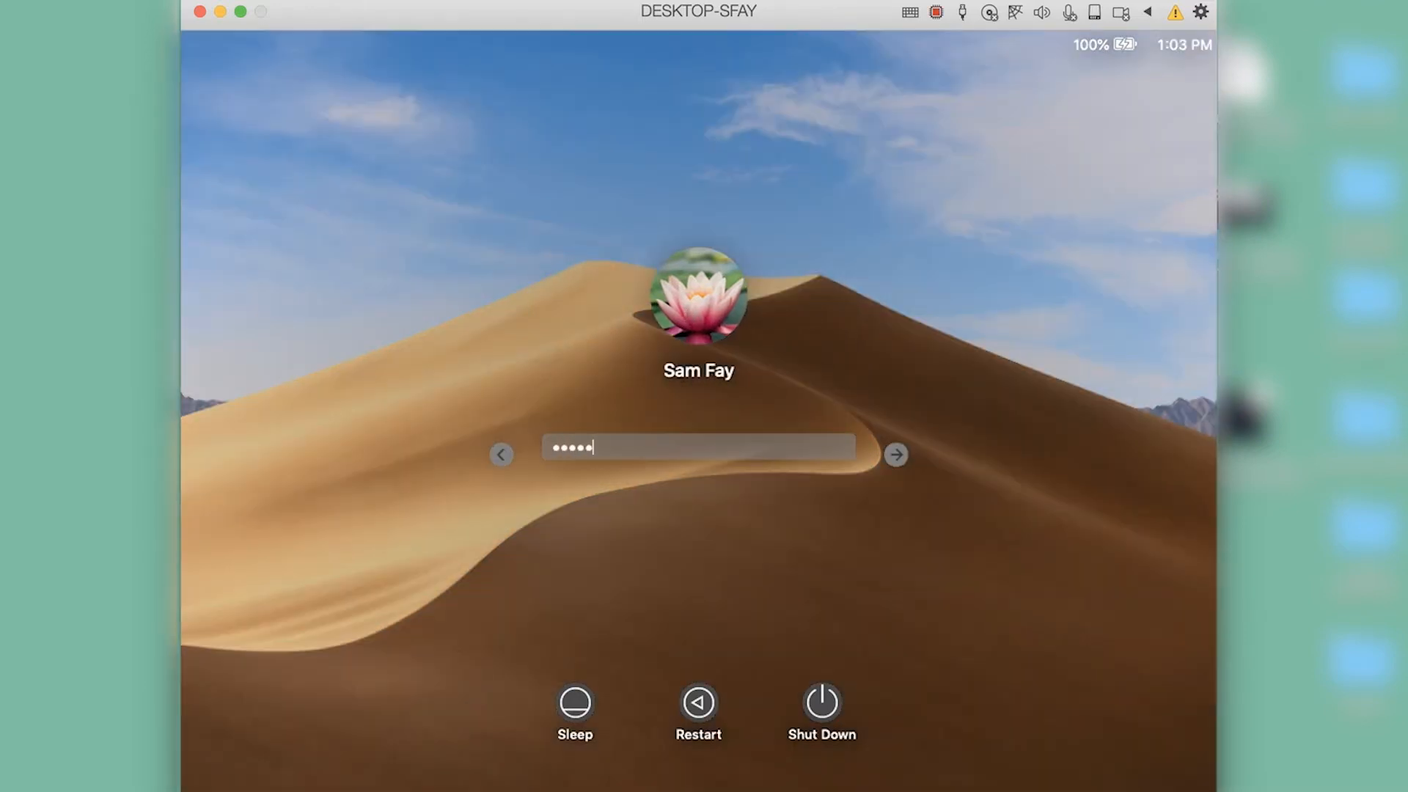
left_click(896, 454)
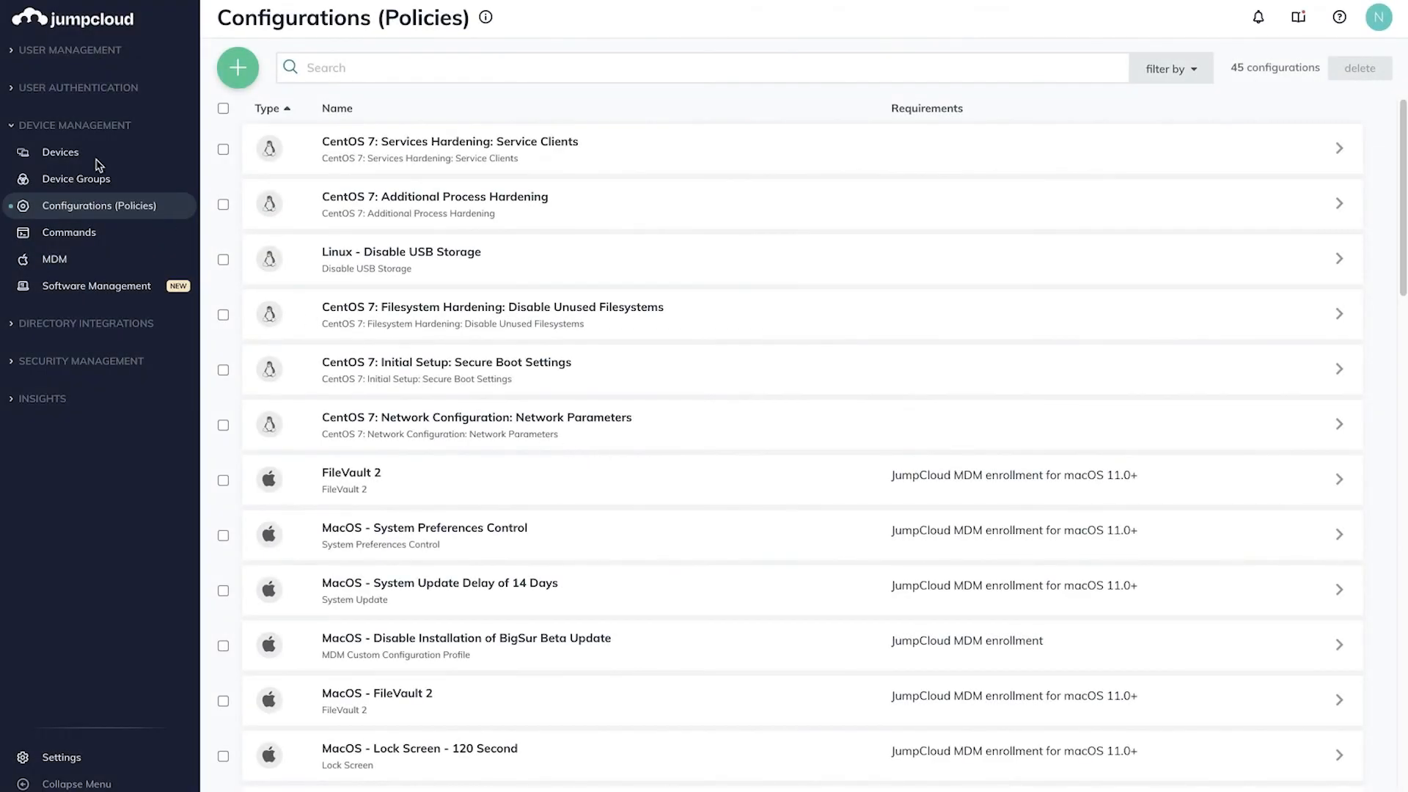
- Open DESKTOP-SFAY from Devices and view its Policy Results
left_click(60, 151)
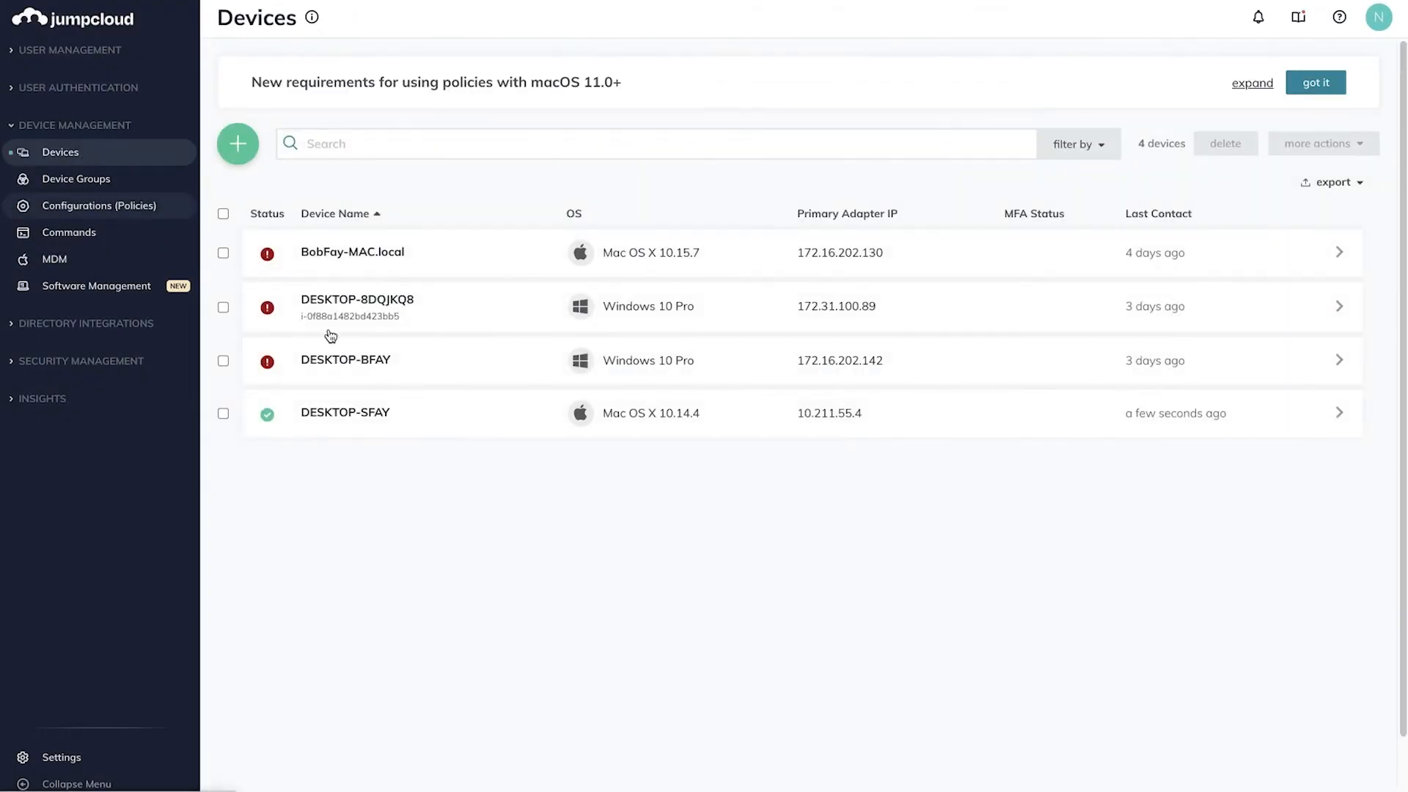
left_click(344, 412)
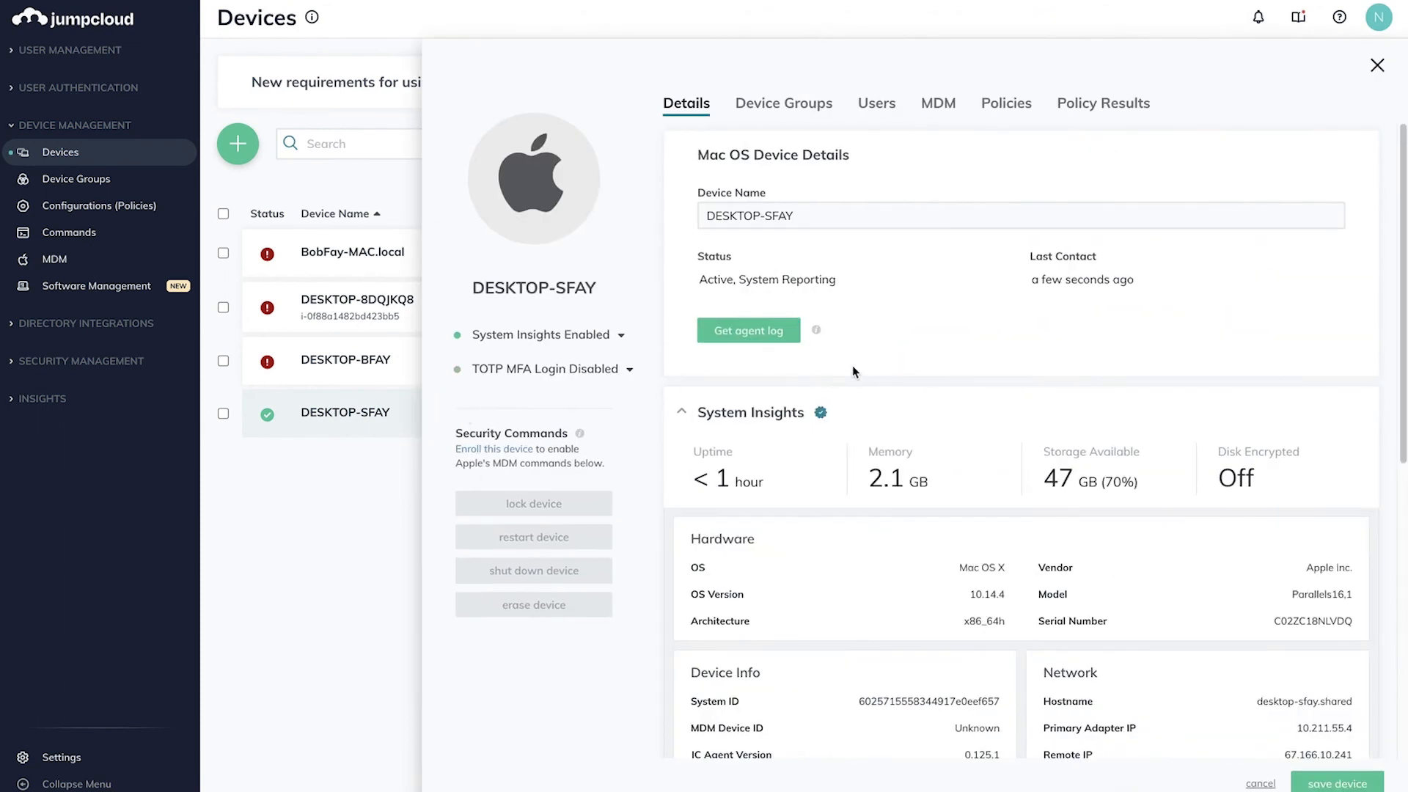
left_click(1103, 102)
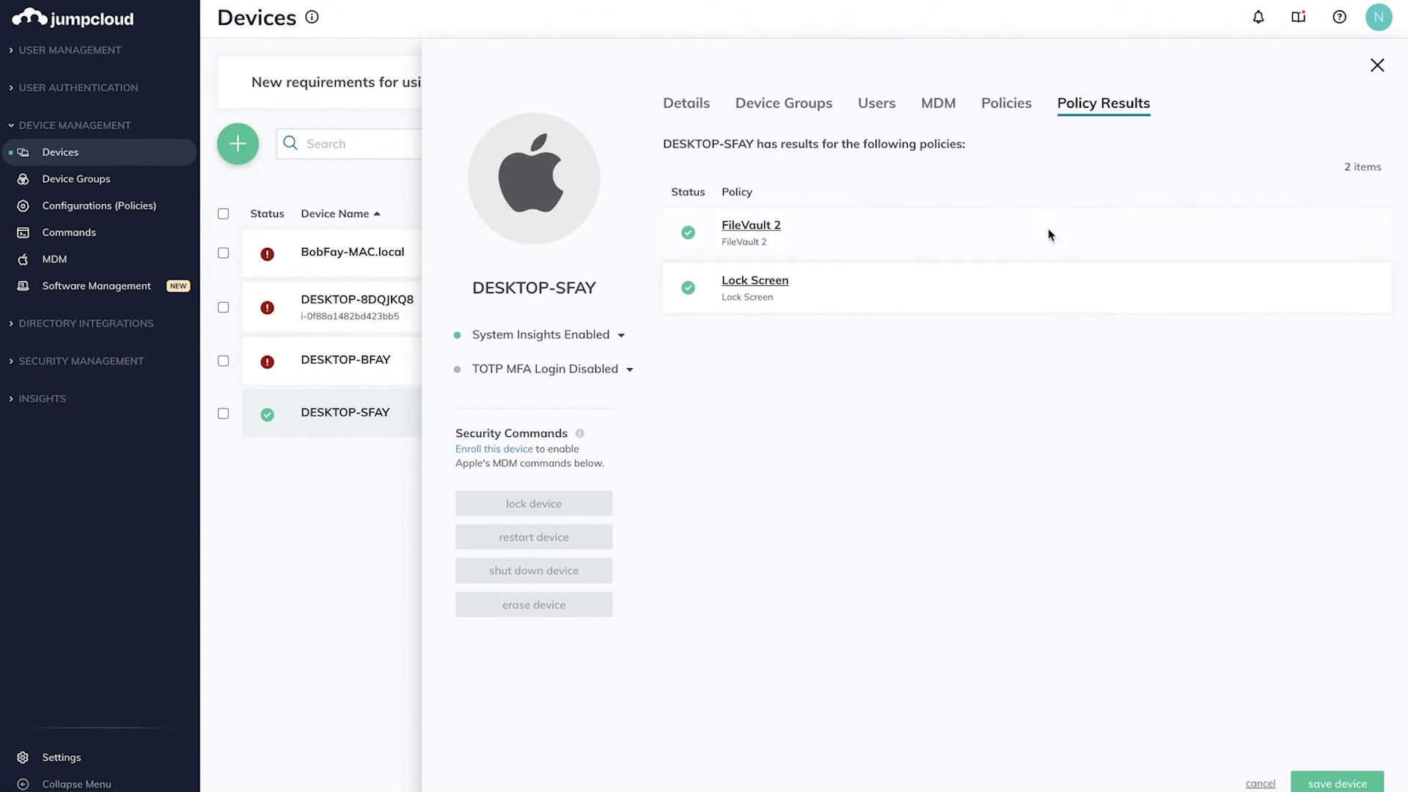
mouse_move(1055, 341)
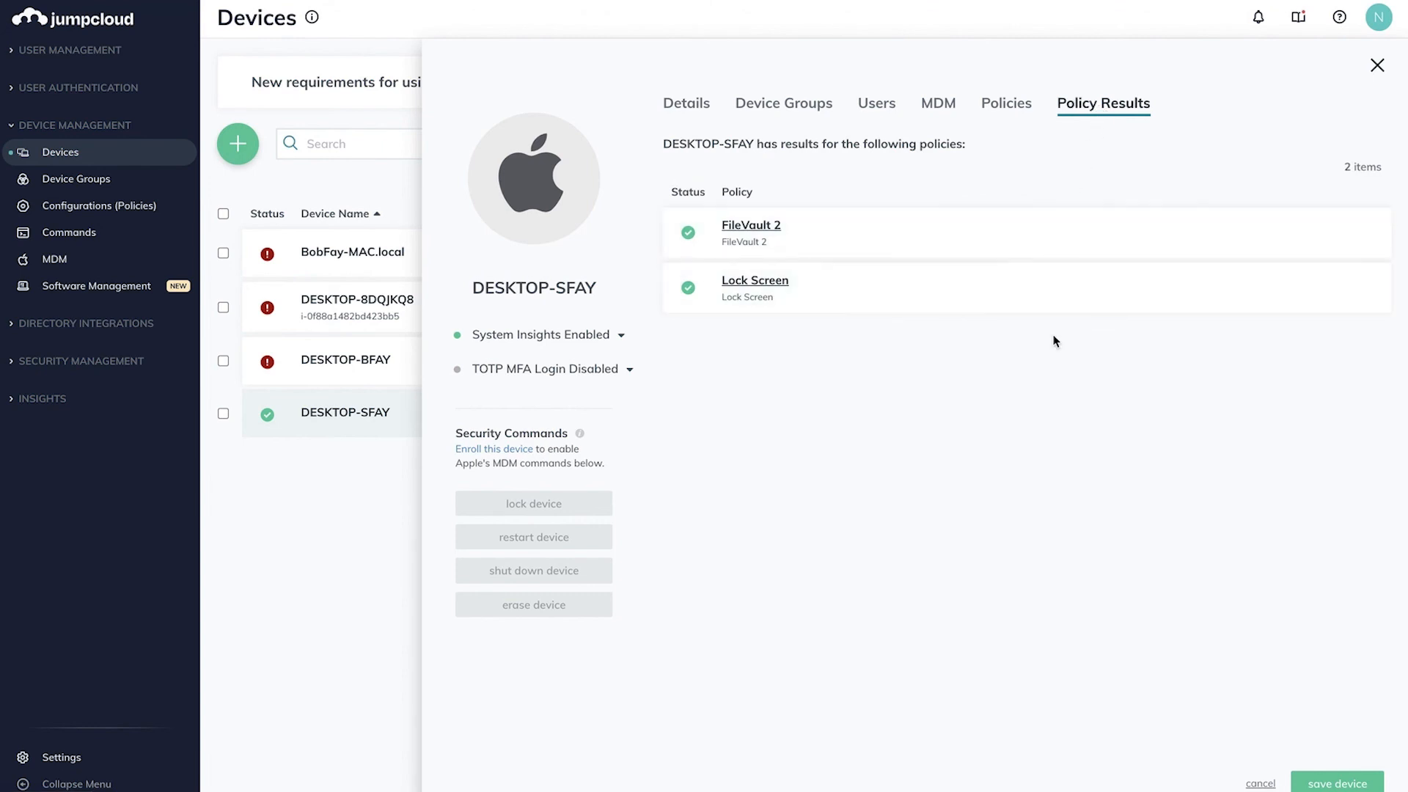
mouse_move(1054, 348)
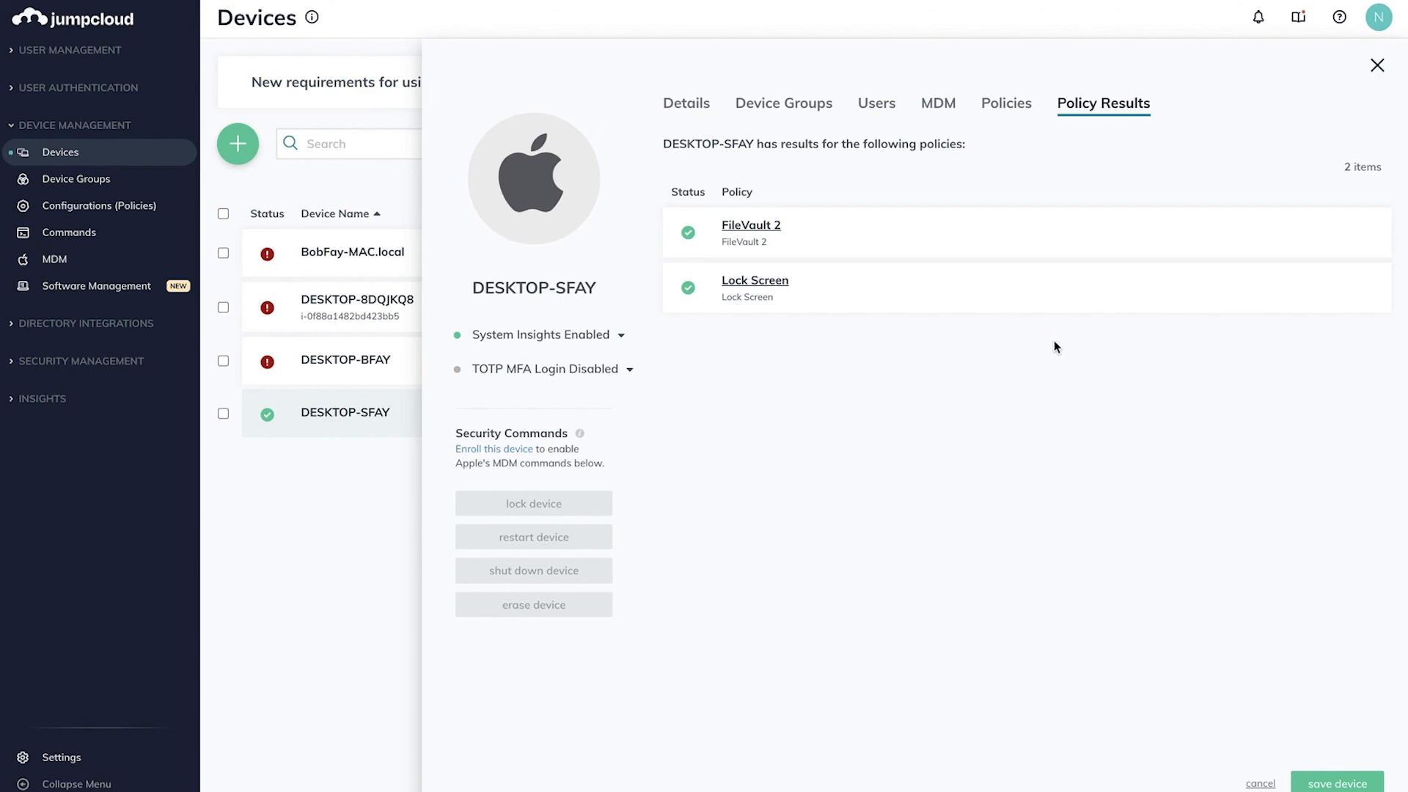